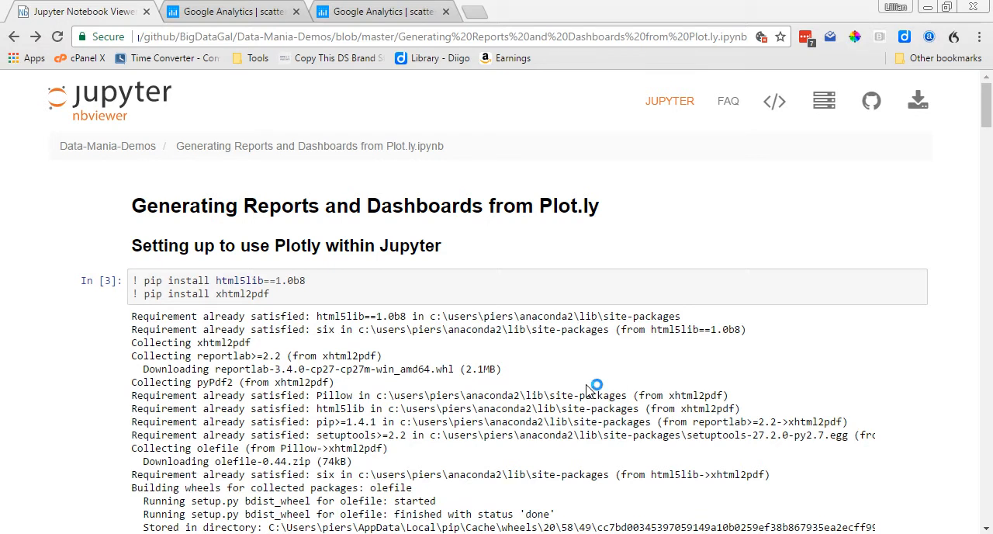
{"action": "mouse_move", "coordinate": [589, 388]}
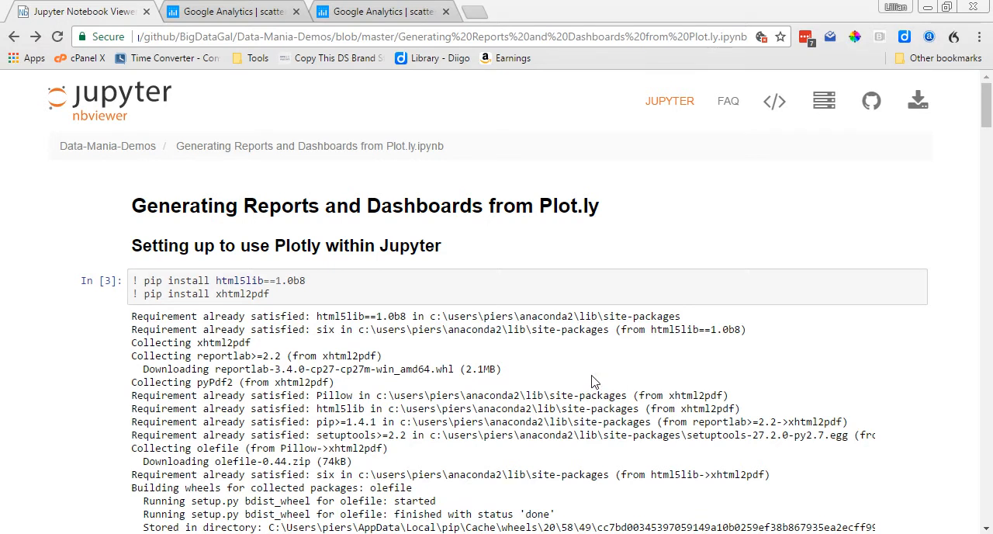
{"action": "mouse_move", "coordinate": [395, 383]}
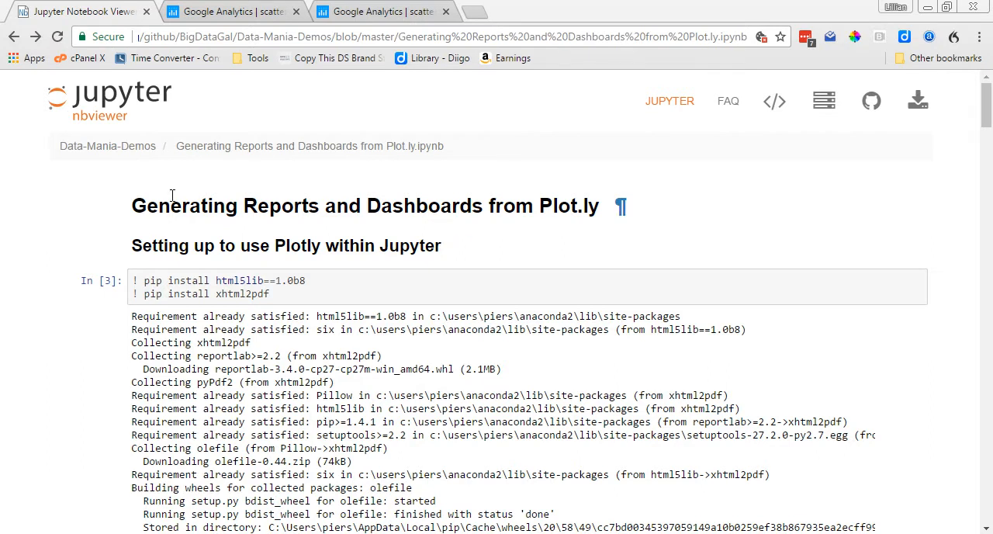
{"action": "mouse_move", "coordinate": [242, 199]}
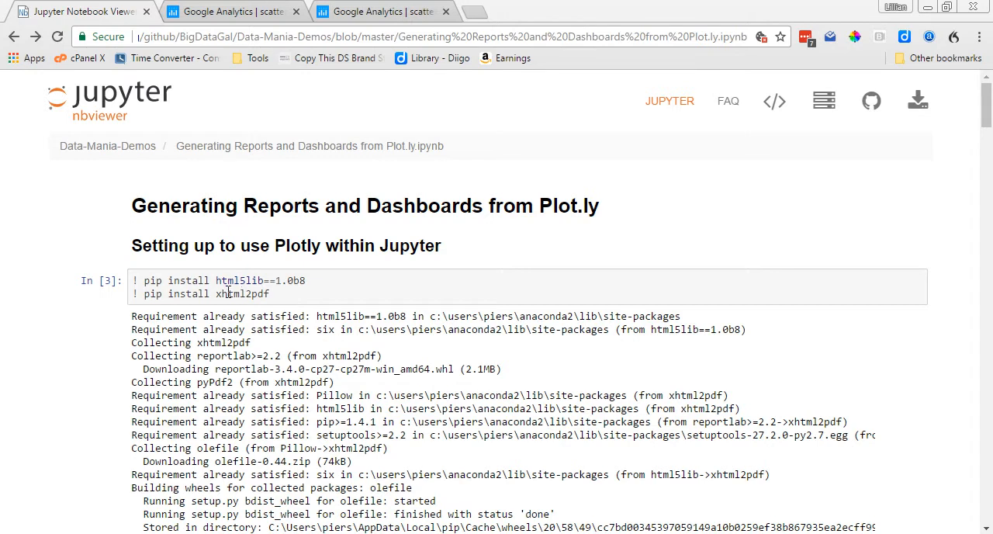
{"action": "mouse_move", "coordinate": [261, 281]}
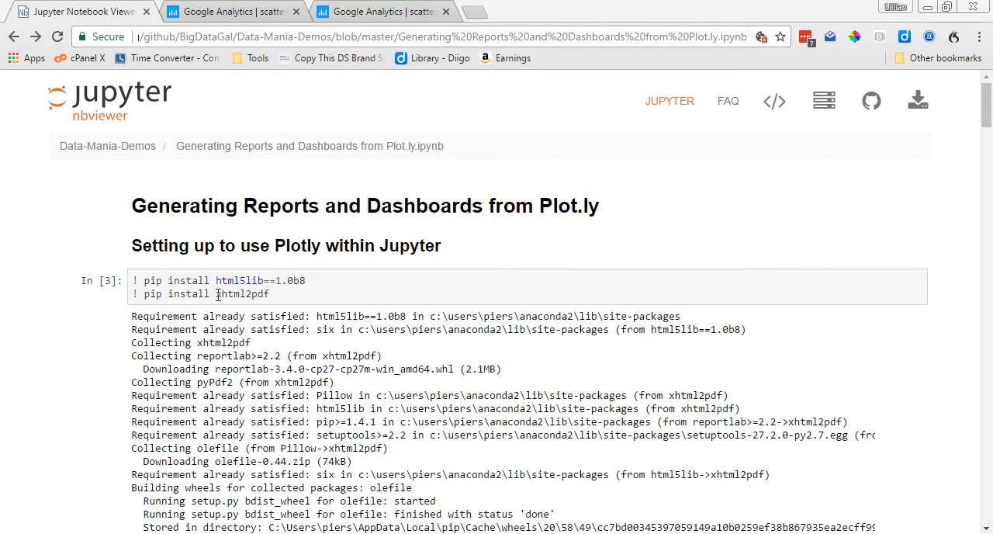
{"action": "mouse_move", "coordinate": [278, 302]}
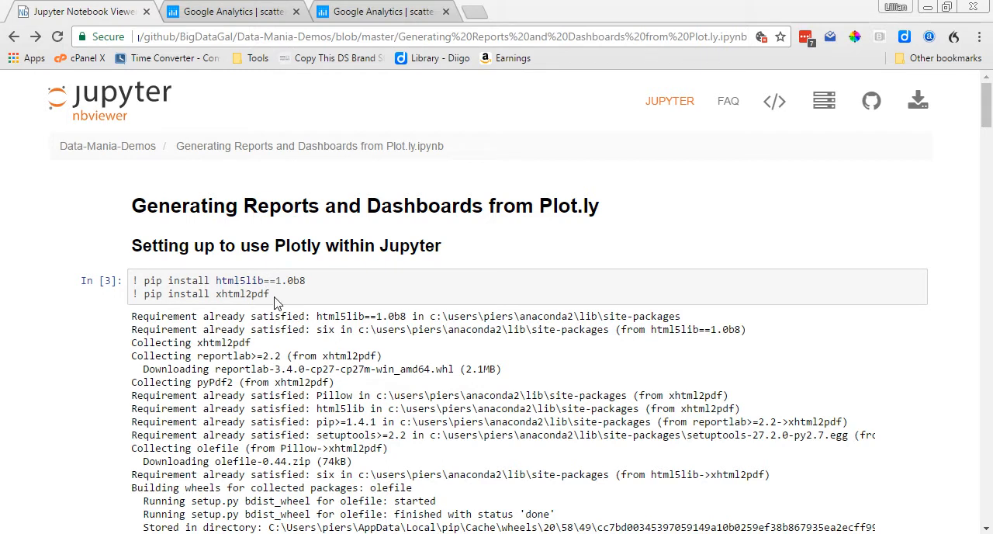
{"action": "mouse_move", "coordinate": [656, 354]}
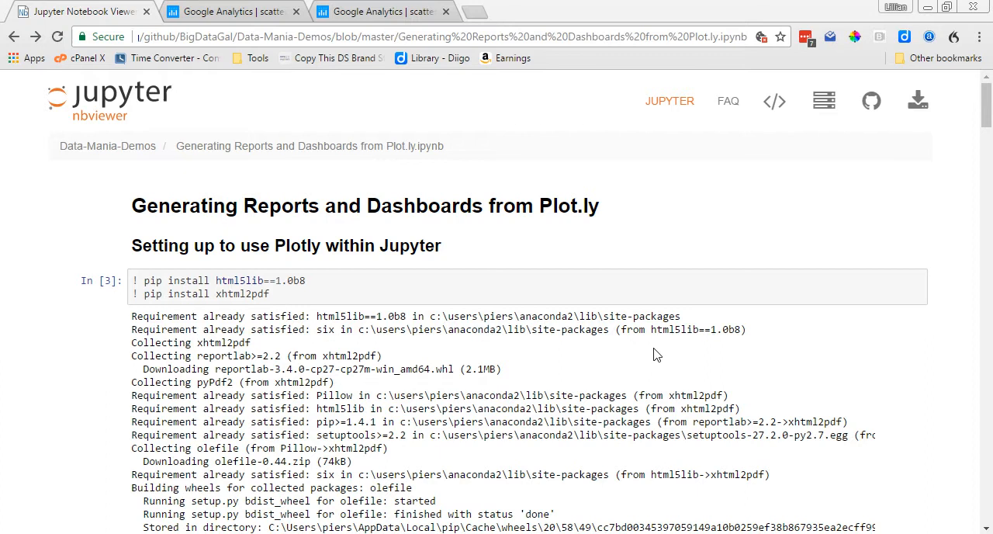
Scroll past the imports and credentials cells to the 'Step 1 - Create an HTML template' chart URL list
{"action": "scroll", "scroll_direction": "down", "scroll_amount": 3}
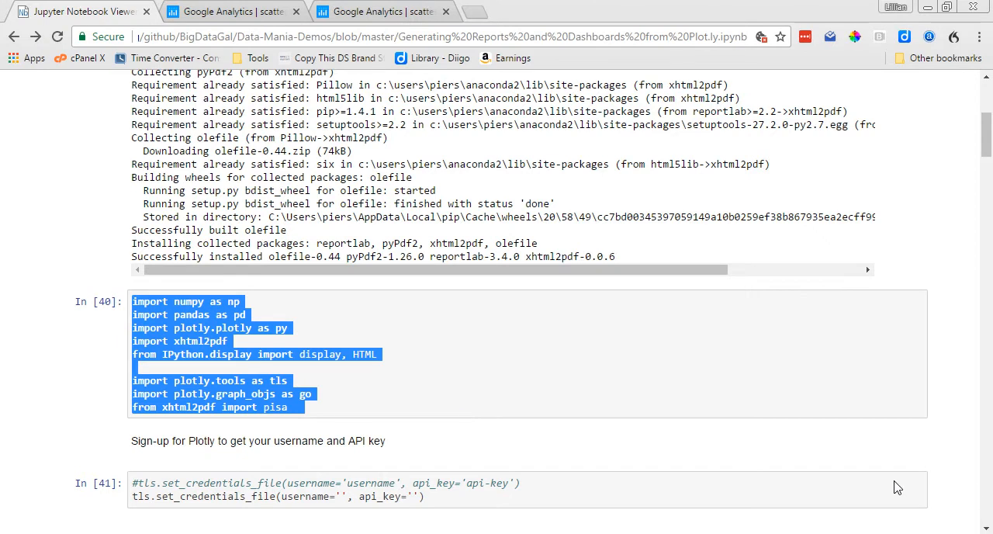
{"action": "scroll", "scroll_direction": "down", "scroll_amount": 3}
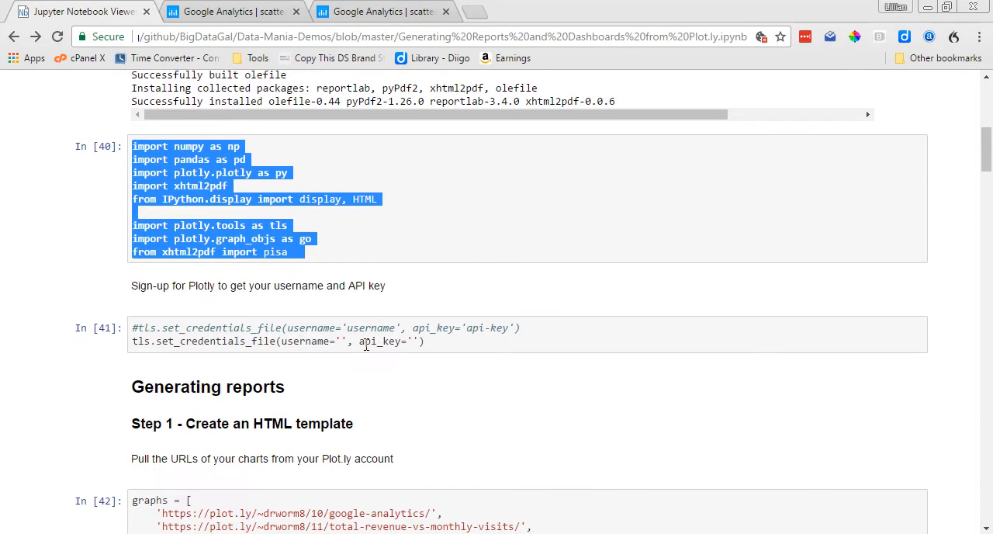
{"action": "left_click", "coordinate": [416, 341]}
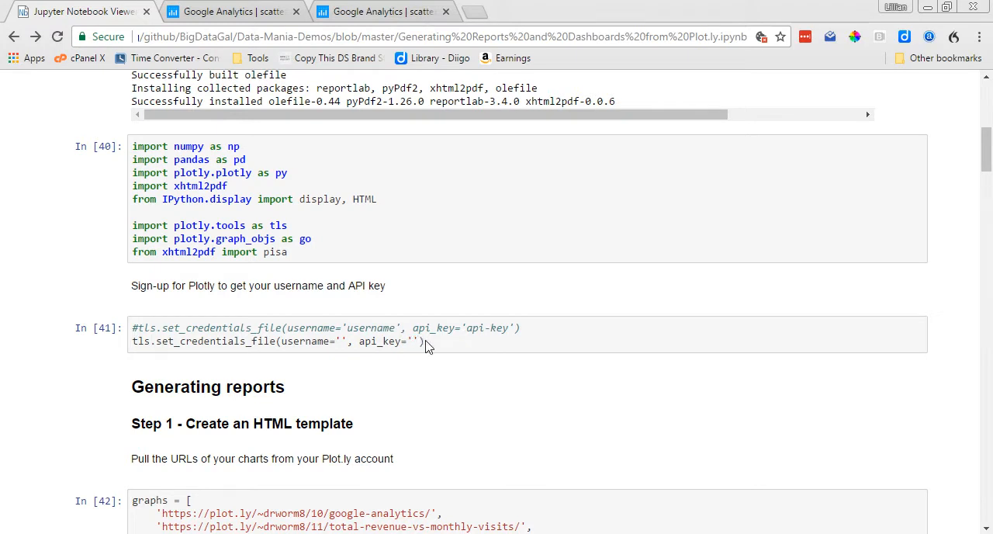
{"action": "mouse_move", "coordinate": [432, 357]}
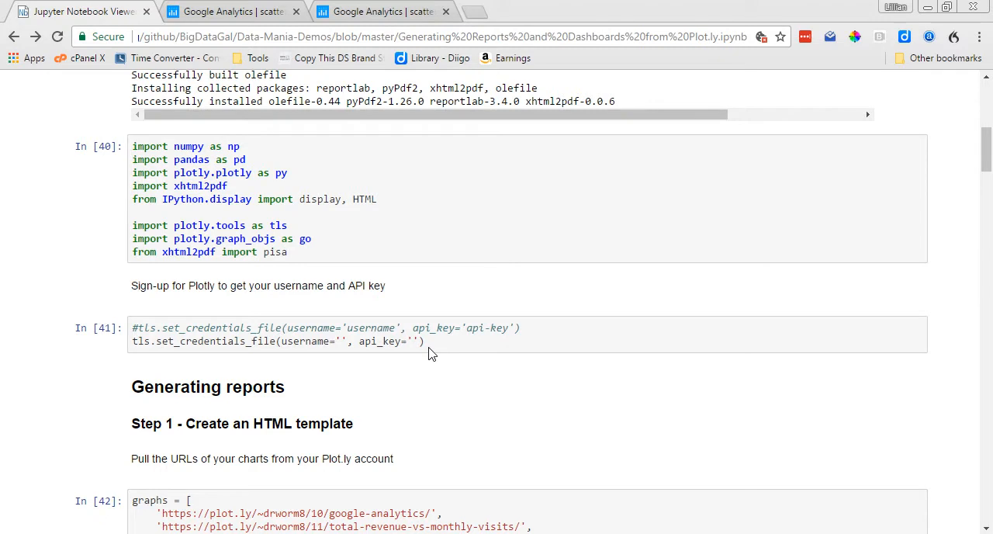
{"action": "mouse_move", "coordinate": [427, 347]}
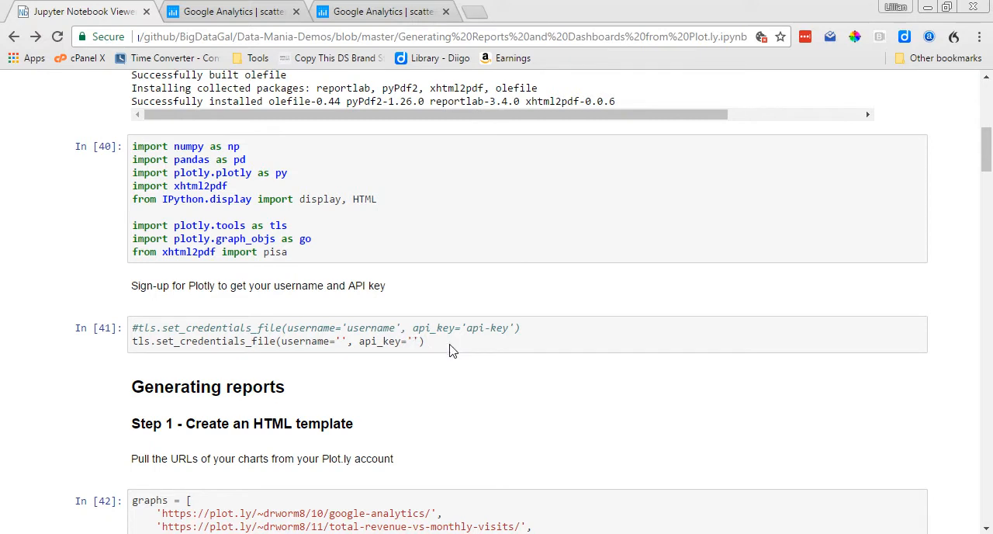
{"action": "scroll", "scroll_direction": "down", "scroll_amount": 3}
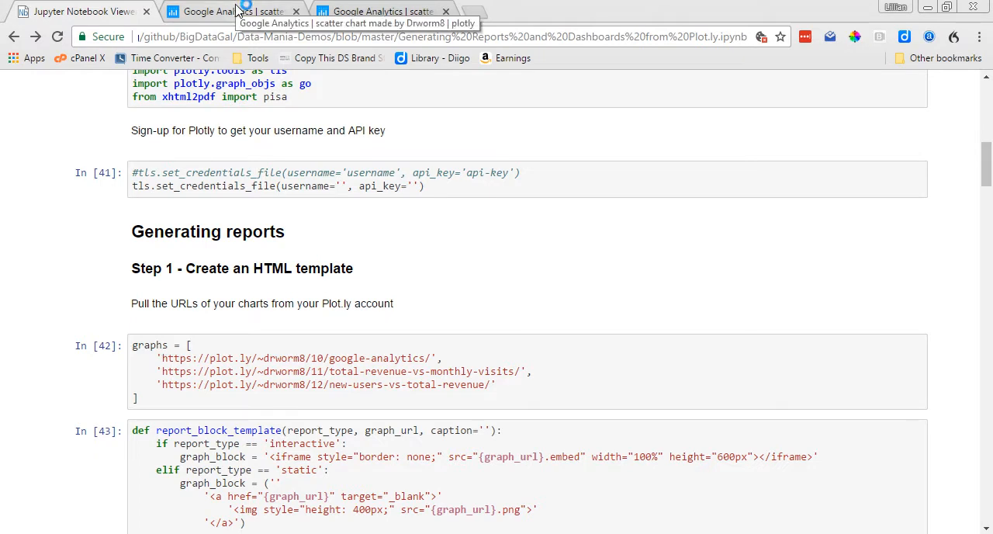
Check the Google Analytics chart and its URL on Plotly, then return to the notebook
{"action": "left_click", "coordinate": [225, 11]}
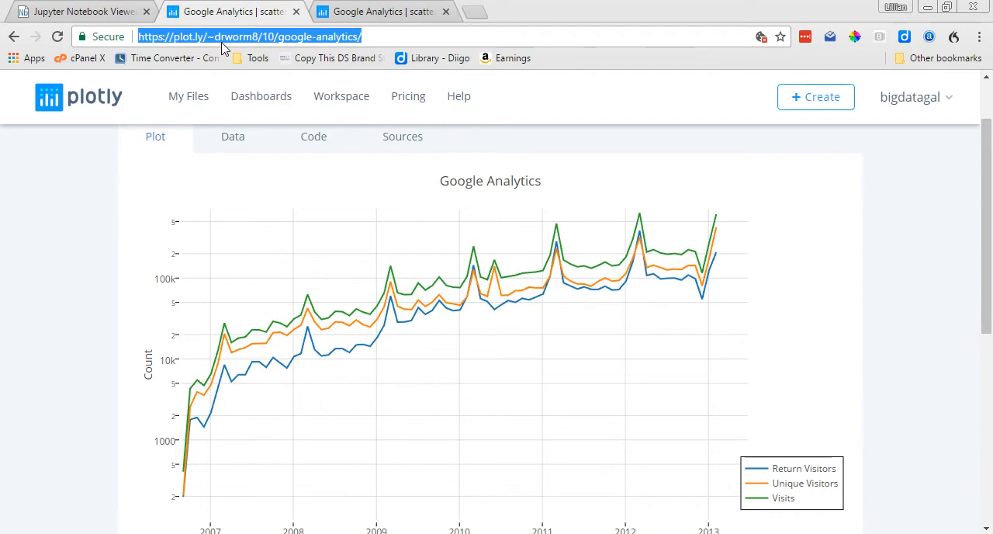
{"action": "left_click", "coordinate": [78, 11]}
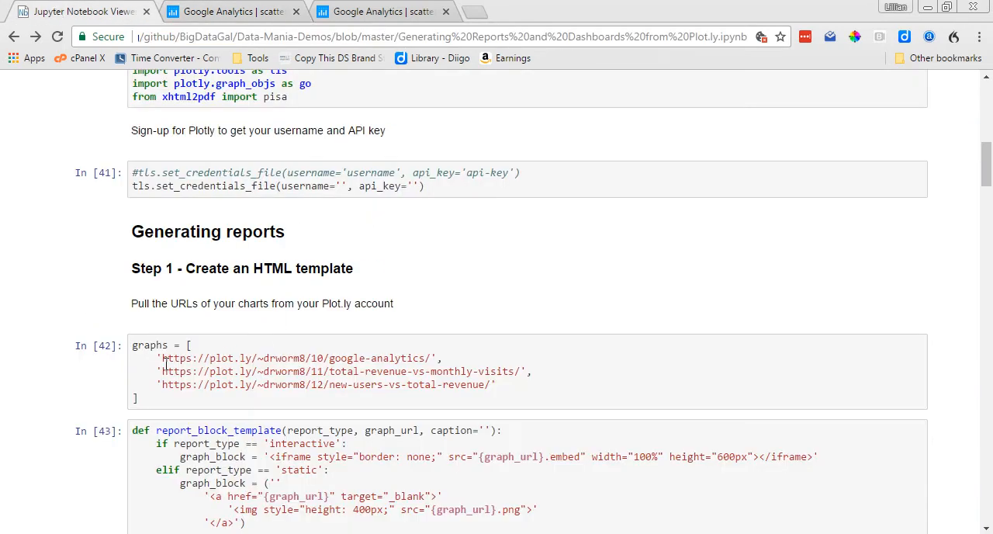
{"action": "mouse_move", "coordinate": [164, 360]}
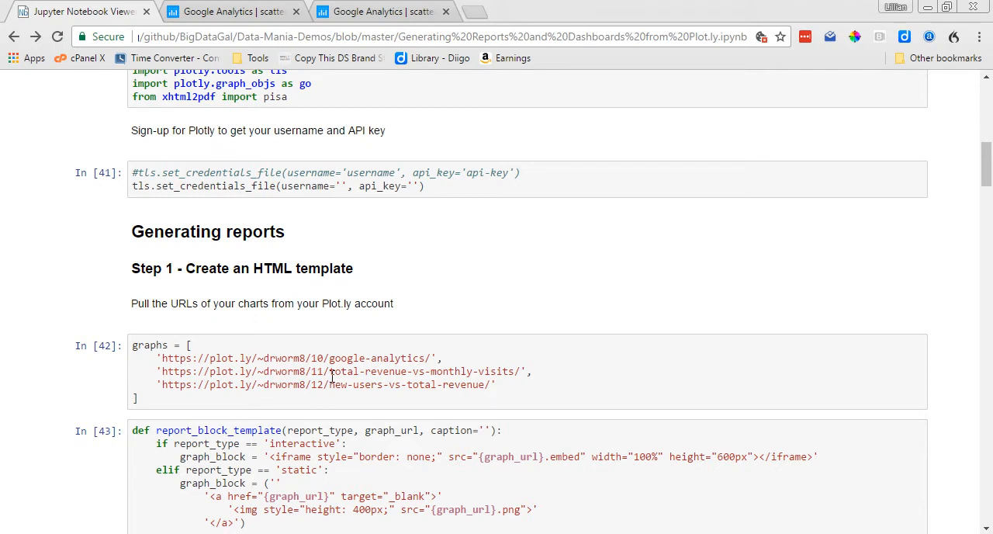
{"action": "mouse_move", "coordinate": [332, 378]}
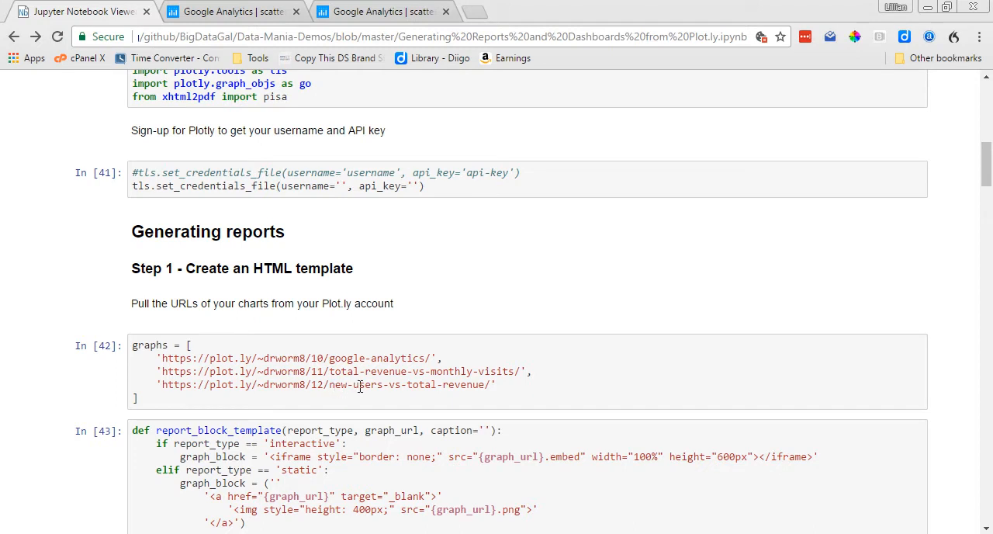
{"action": "mouse_move", "coordinate": [186, 326]}
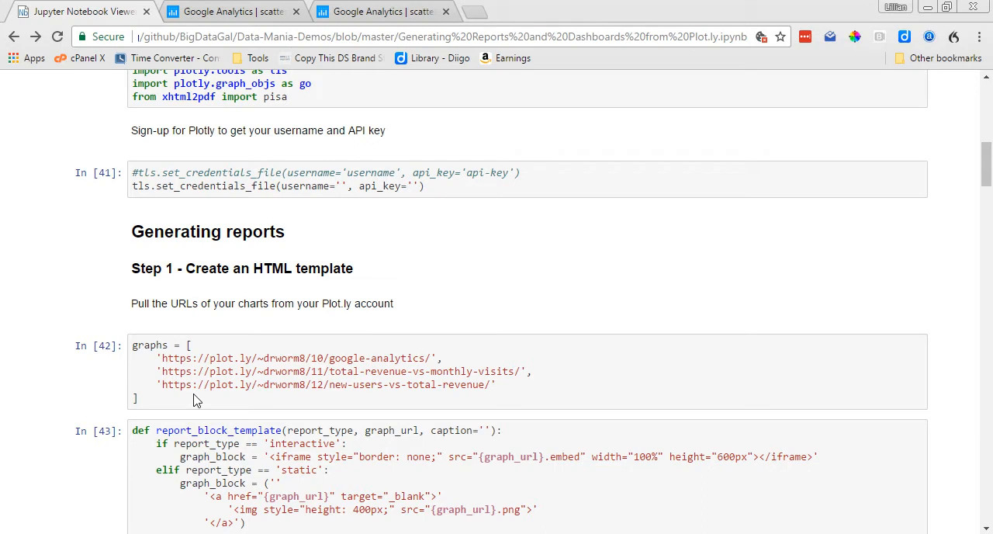
{"action": "scroll", "scroll_direction": "down", "scroll_amount": 3}
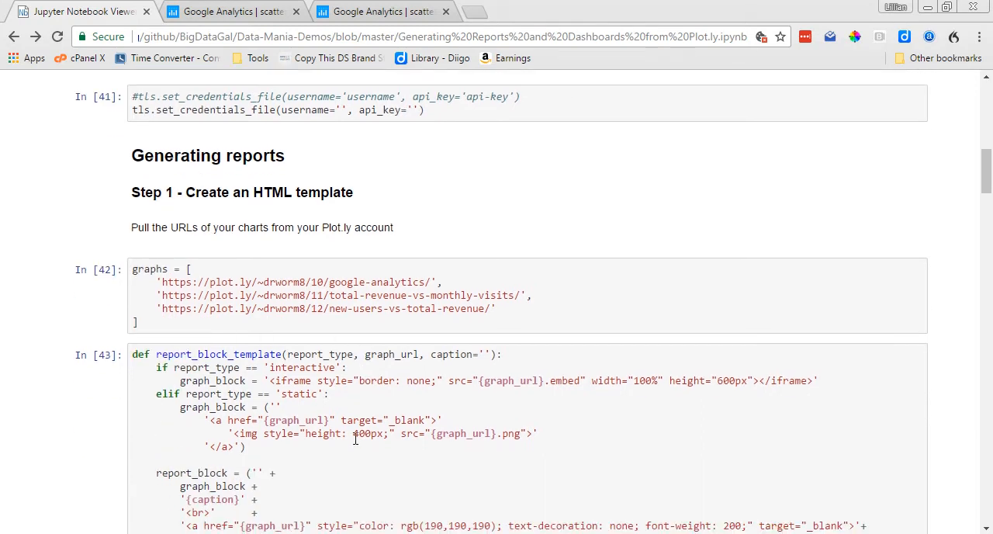
Scroll through the report_block_template cell to 'Step 2 - Displaying the report' with its rendered chart
{"action": "scroll", "scroll_direction": "down", "scroll_amount": 3}
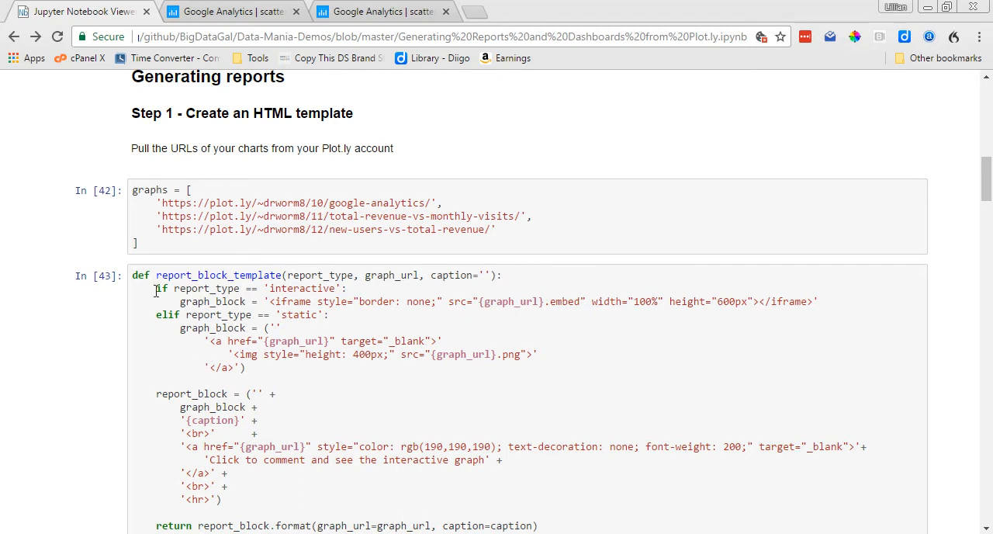
{"action": "mouse_move", "coordinate": [462, 335]}
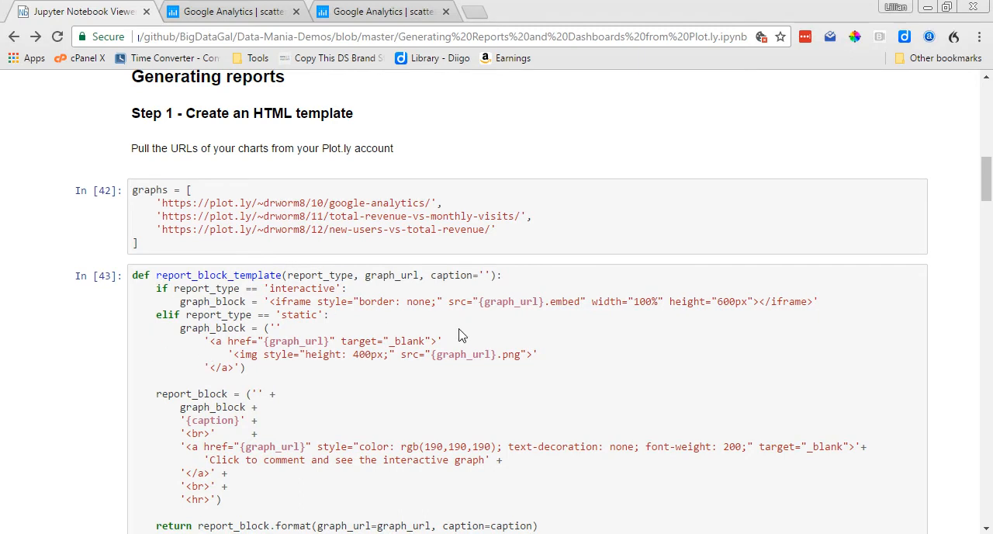
{"action": "scroll", "scroll_direction": "down", "scroll_amount": 3}
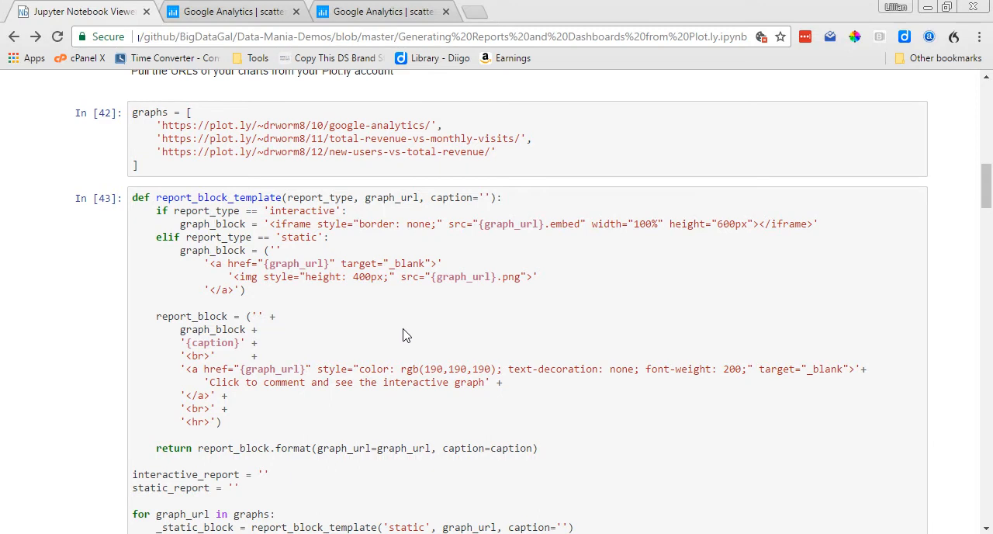
{"action": "mouse_move", "coordinate": [413, 334]}
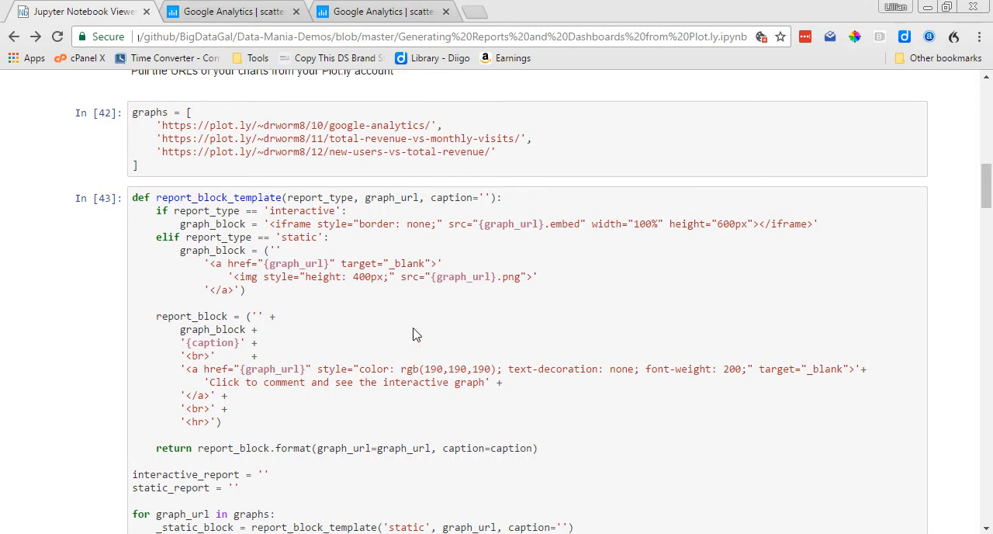
{"action": "mouse_move", "coordinate": [416, 313]}
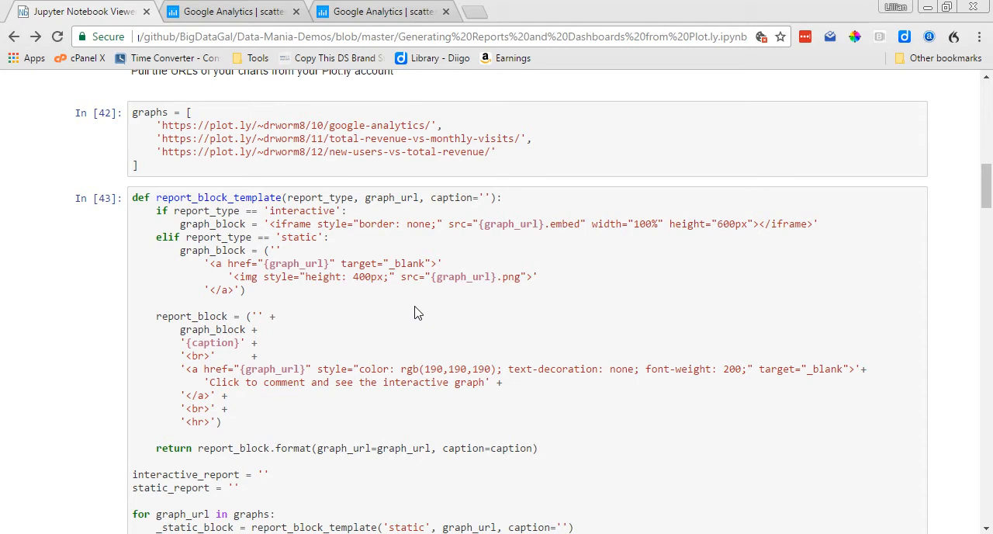
{"action": "mouse_move", "coordinate": [422, 317]}
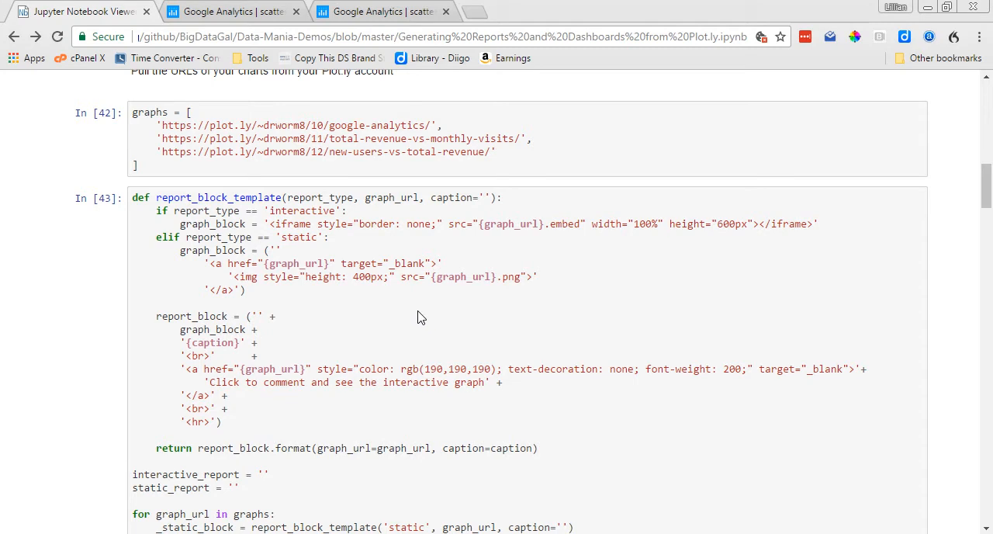
{"action": "mouse_move", "coordinate": [333, 304]}
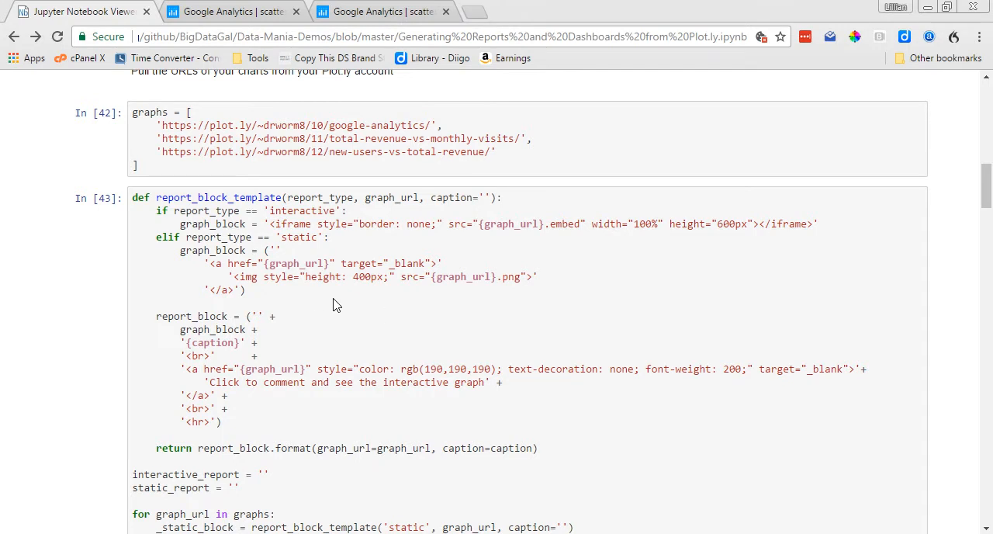
{"action": "scroll", "scroll_direction": "down", "scroll_amount": 3}
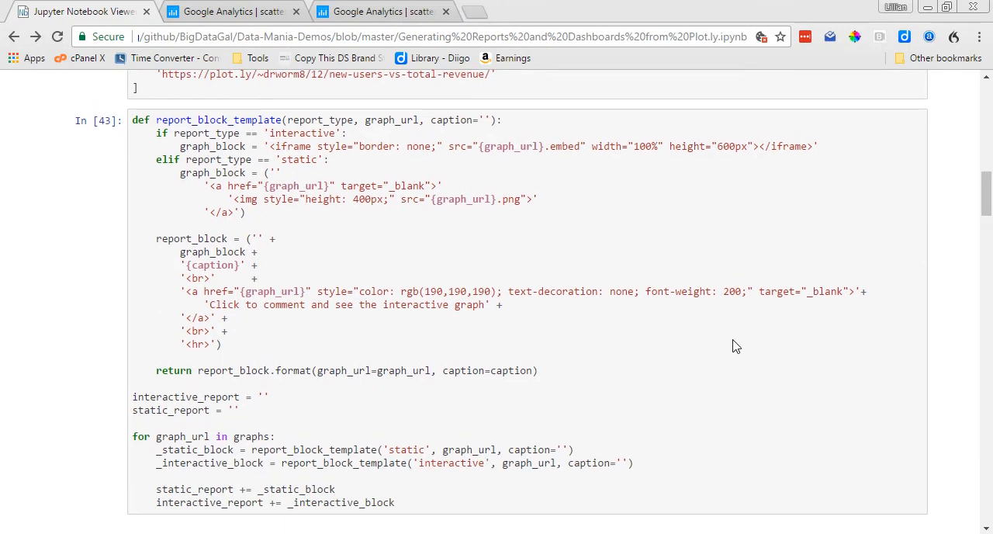
{"action": "mouse_move", "coordinate": [726, 346]}
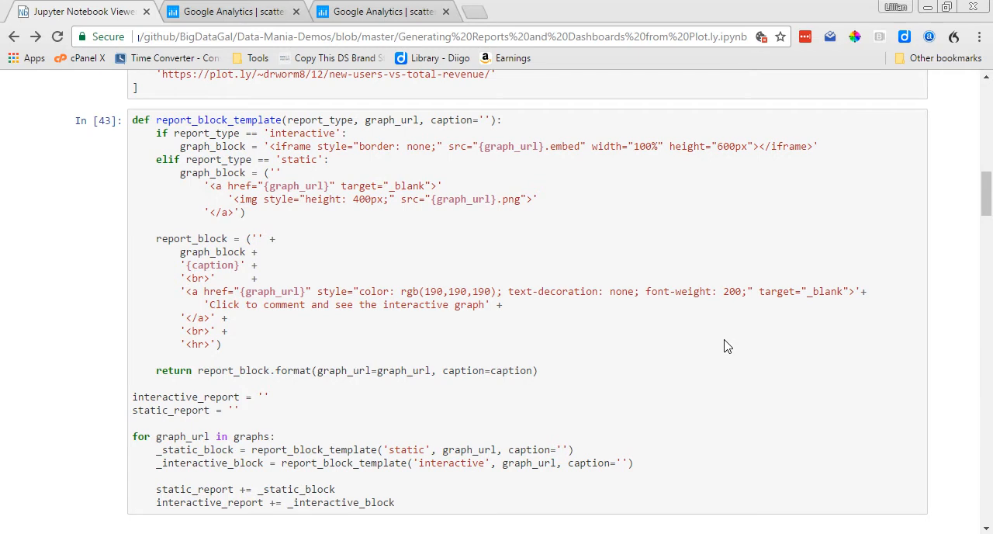
{"action": "scroll", "scroll_direction": "down", "scroll_amount": 3}
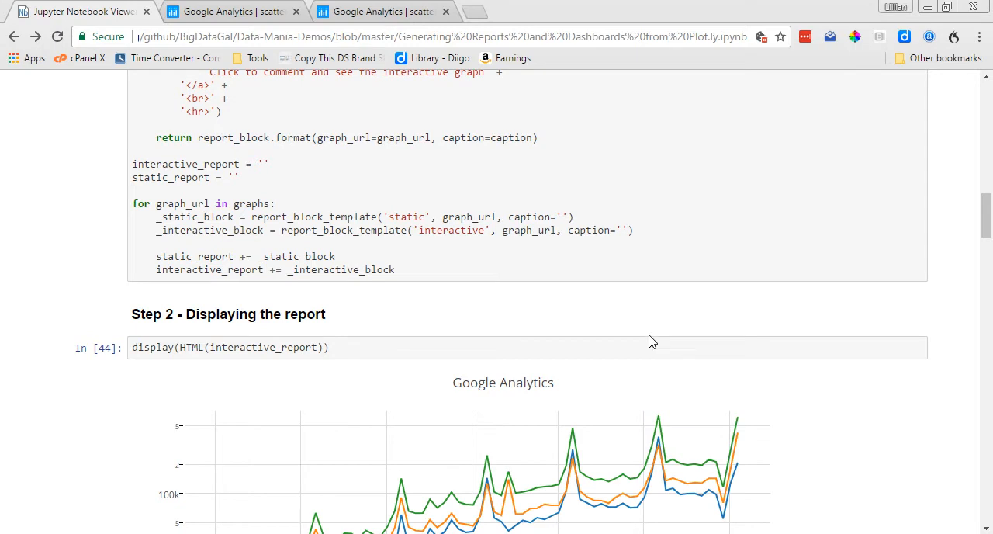
Read values on the New Users vs. Total Revenue chart, then switch to the Google Analytics graph on Plotly
{"action": "scroll", "scroll_direction": "down", "scroll_amount": 3}
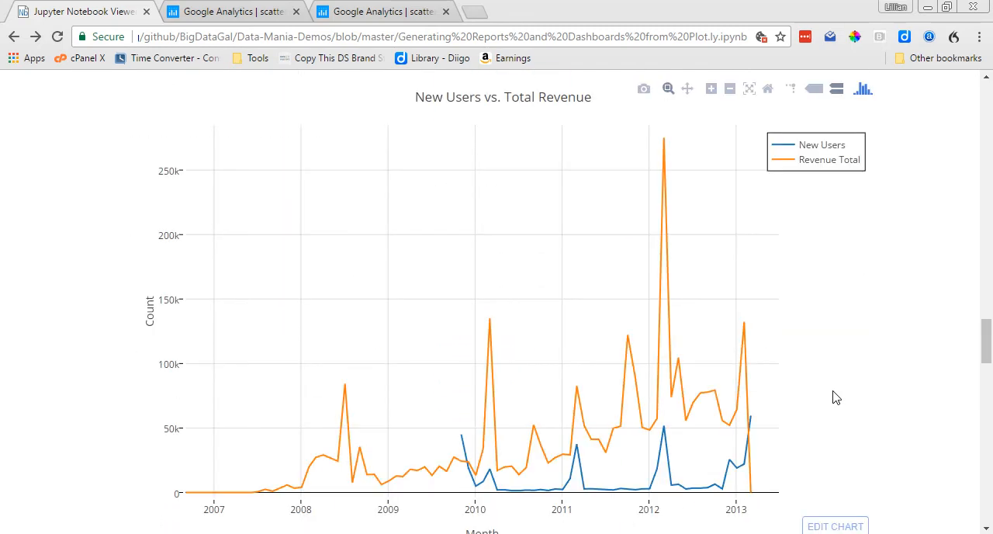
{"action": "mouse_move", "coordinate": [701, 288]}
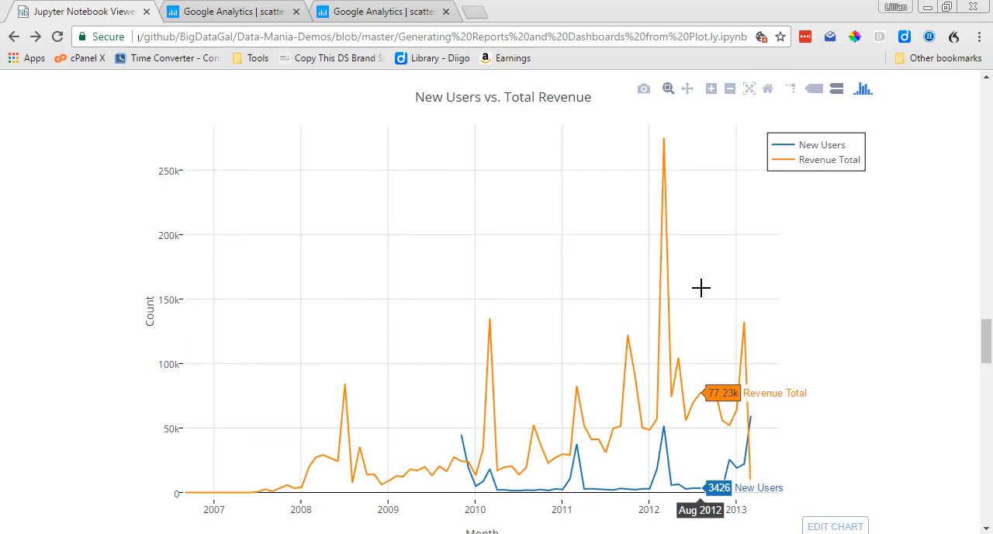
{"action": "mouse_move", "coordinate": [385, 345]}
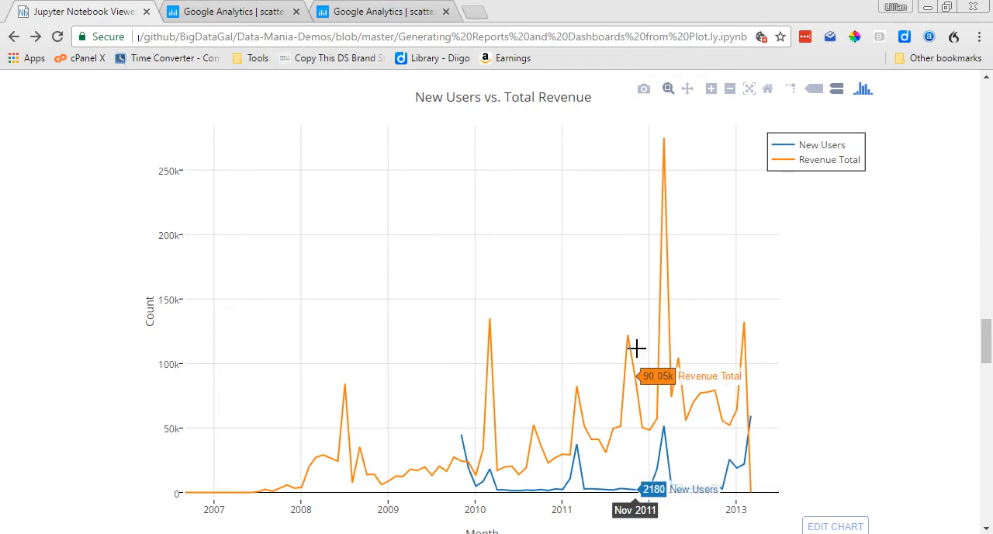
{"action": "left_click", "coordinate": [230, 10]}
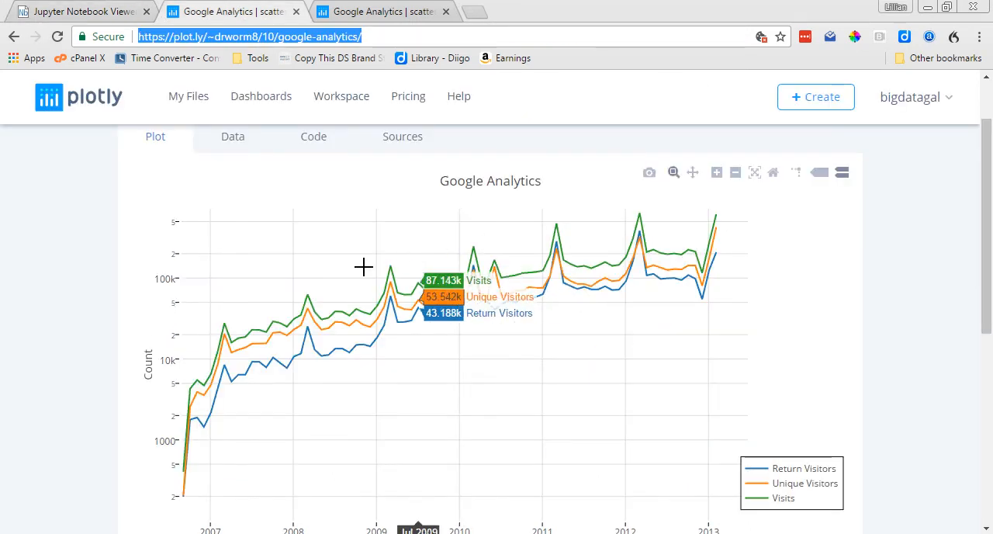
{"action": "mouse_move", "coordinate": [509, 230]}
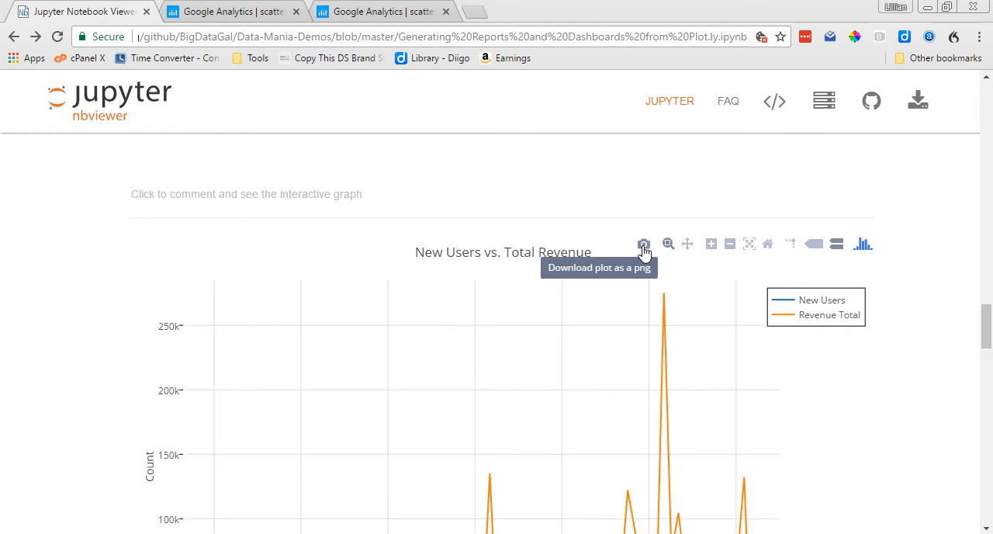
{"action": "mouse_move", "coordinate": [667, 243]}
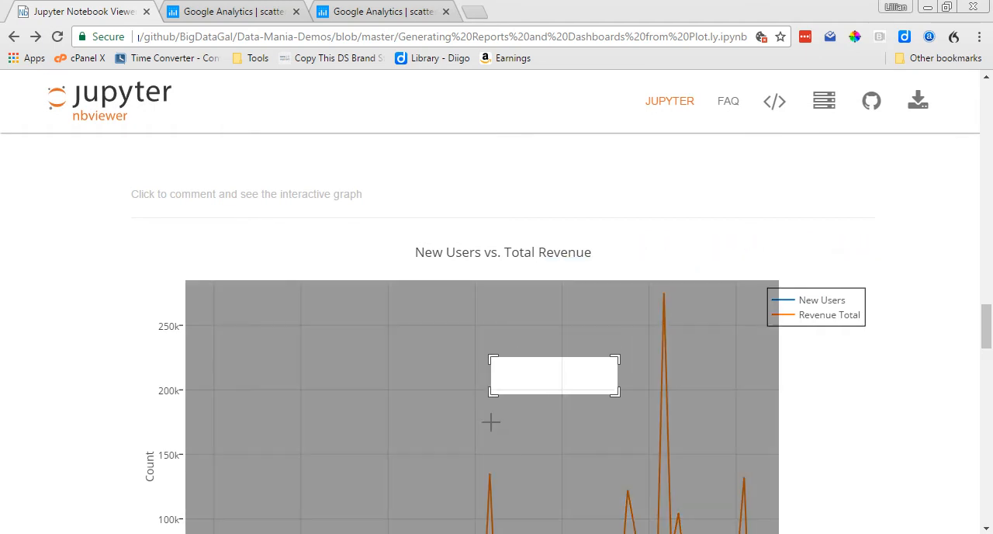
Zoom into the revenue chart, then scroll down to 'Step 3 - Creating a static report'
{"action": "left_click_drag", "start_coordinate": [490, 356], "coordinate": [617, 394]}
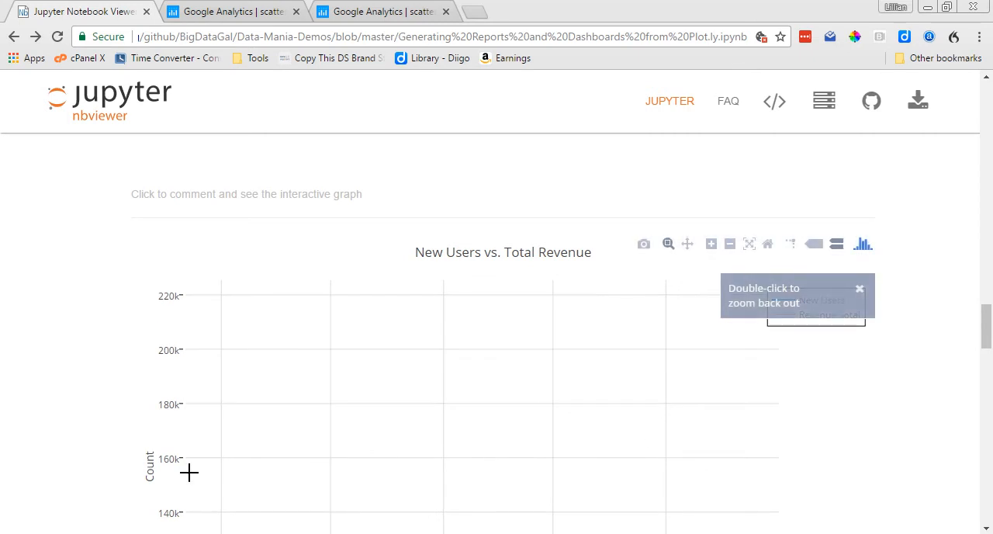
{"action": "scroll", "scroll_direction": "down", "scroll_amount": 3}
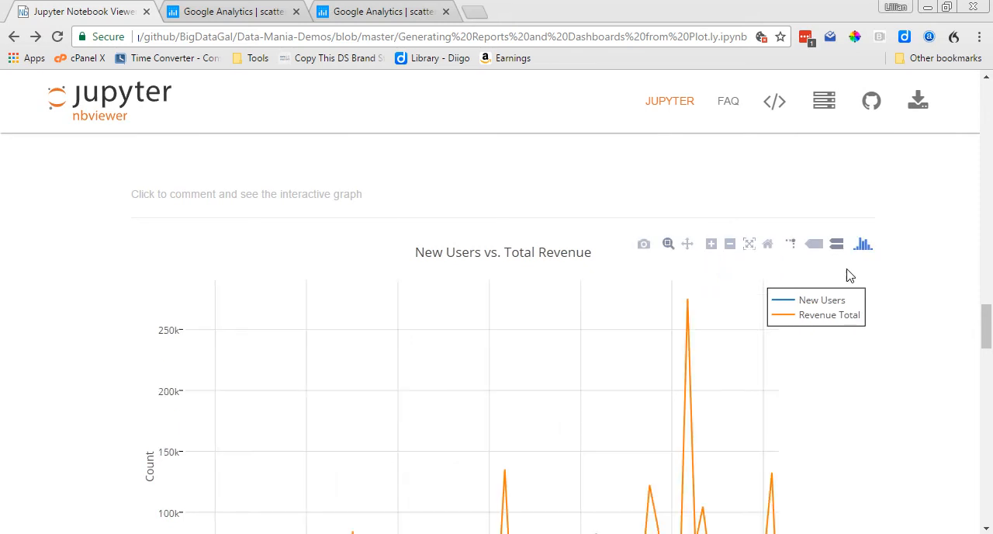
{"action": "scroll", "scroll_direction": "down", "scroll_amount": 3}
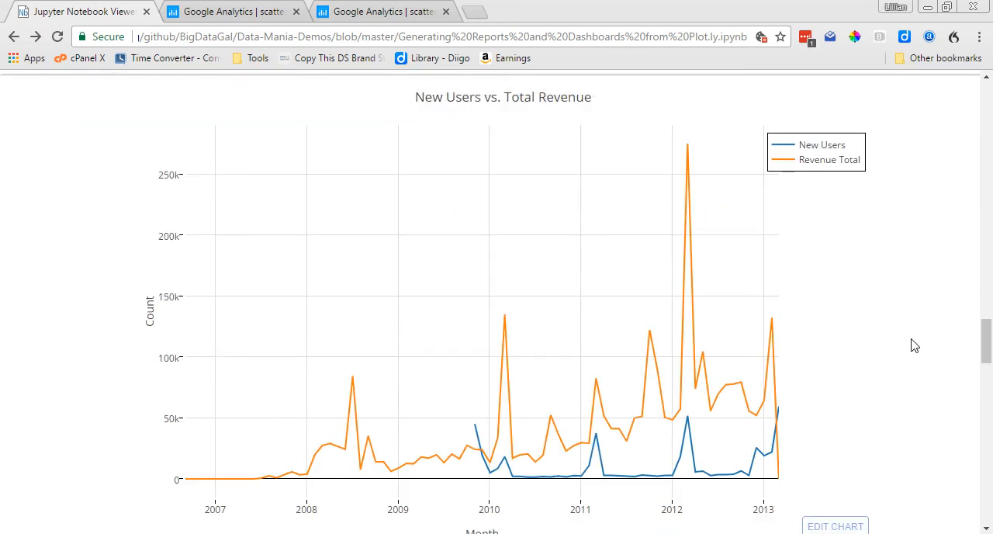
{"action": "scroll", "scroll_direction": "down", "scroll_amount": 3}
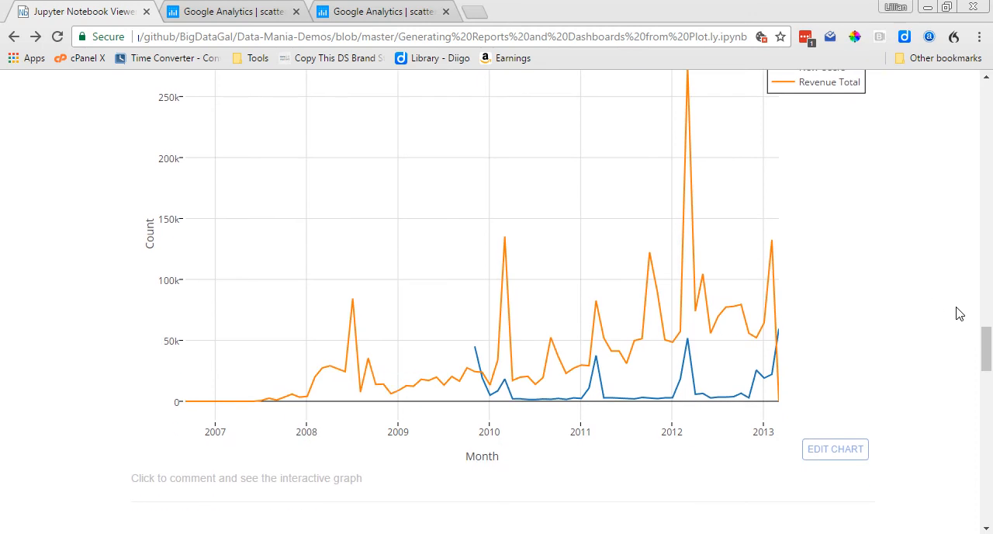
{"action": "scroll", "scroll_direction": "down", "scroll_amount": 3}
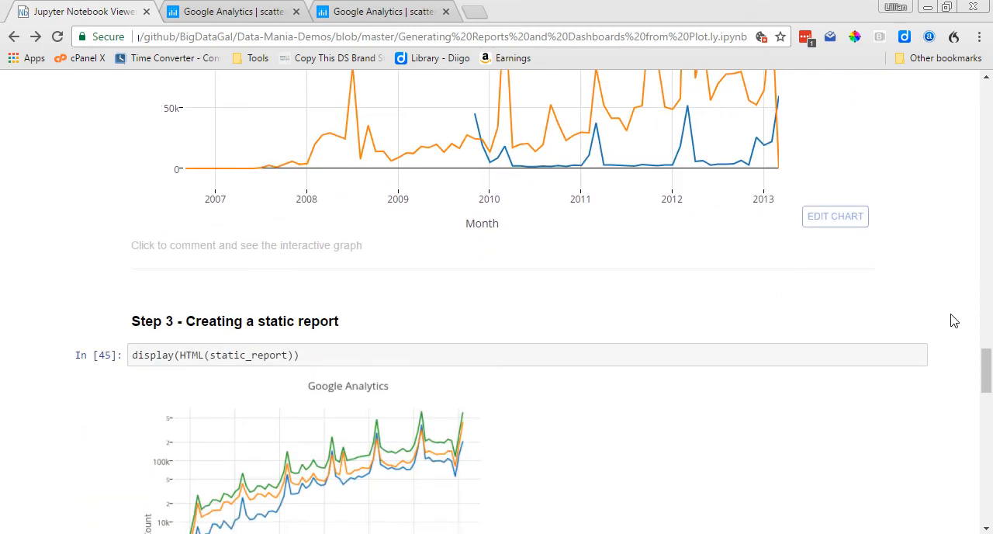
{"action": "mouse_move", "coordinate": [940, 321]}
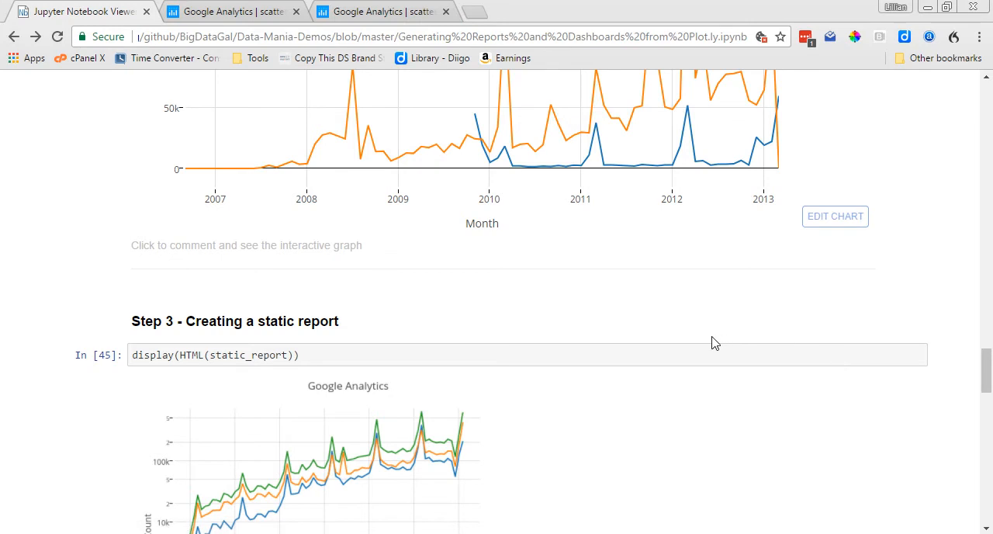
Scroll through the static report charts to 'Step 4 - Converting the static report to a pdf'
{"action": "scroll", "scroll_direction": "down", "scroll_amount": 3}
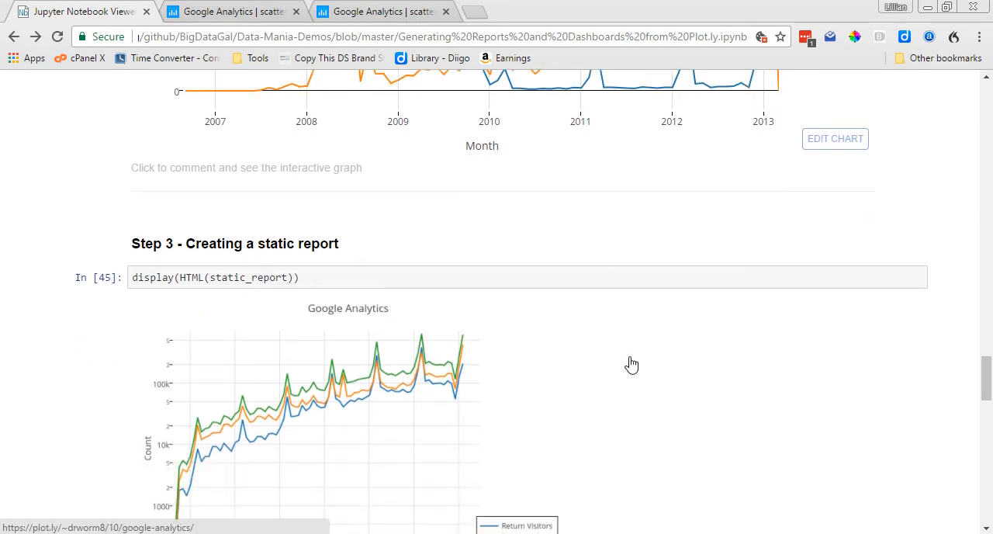
{"action": "scroll", "scroll_direction": "down", "scroll_amount": 3}
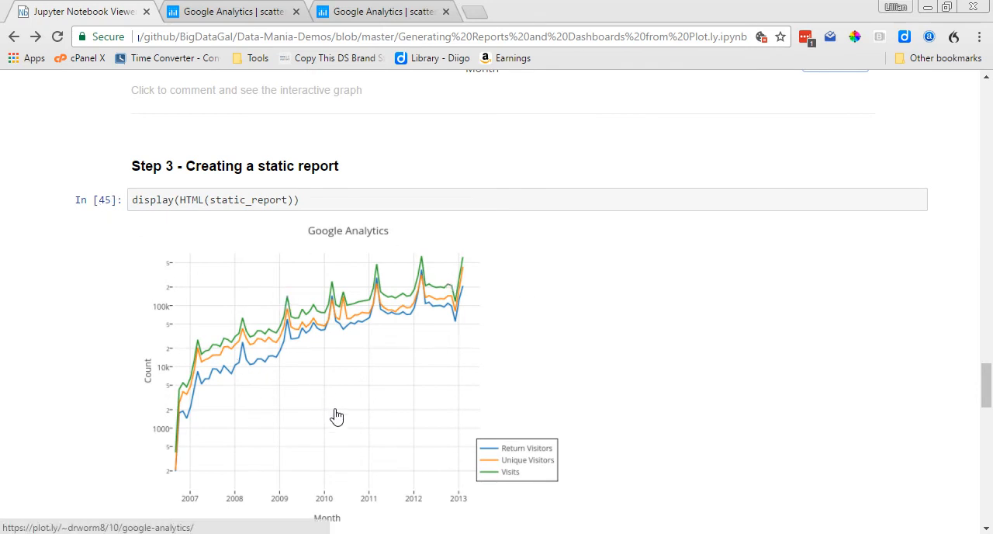
{"action": "mouse_move", "coordinate": [326, 337]}
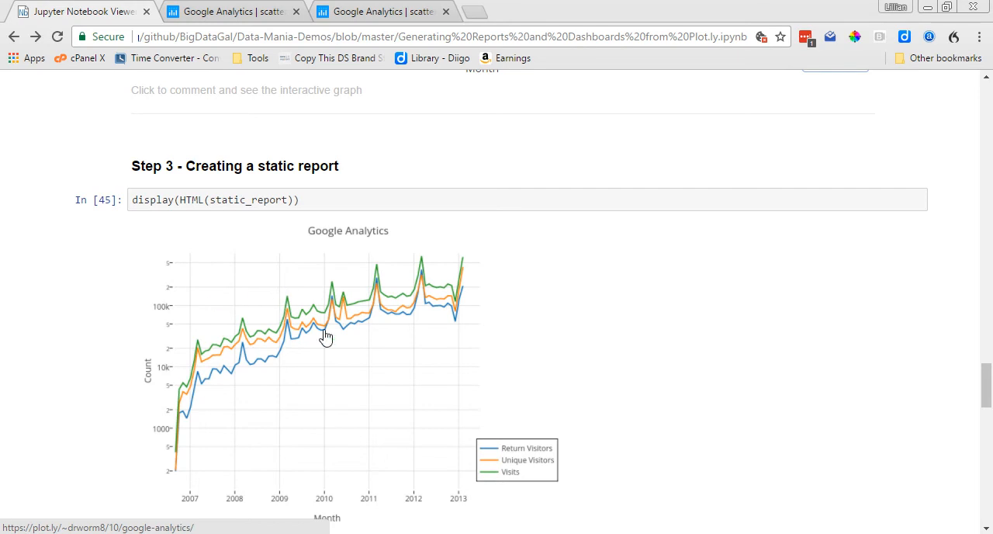
{"action": "scroll", "scroll_direction": "down", "scroll_amount": 3}
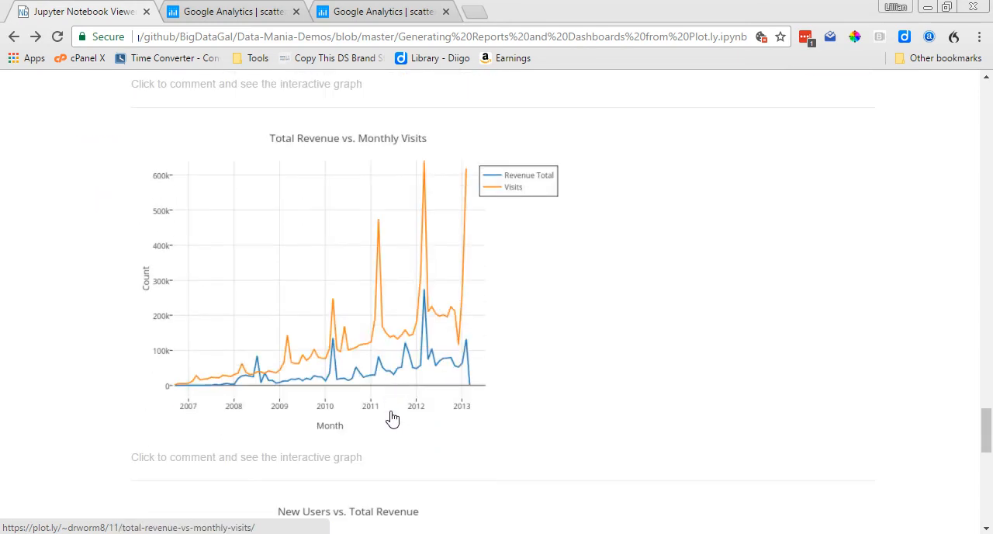
{"action": "mouse_move", "coordinate": [426, 267]}
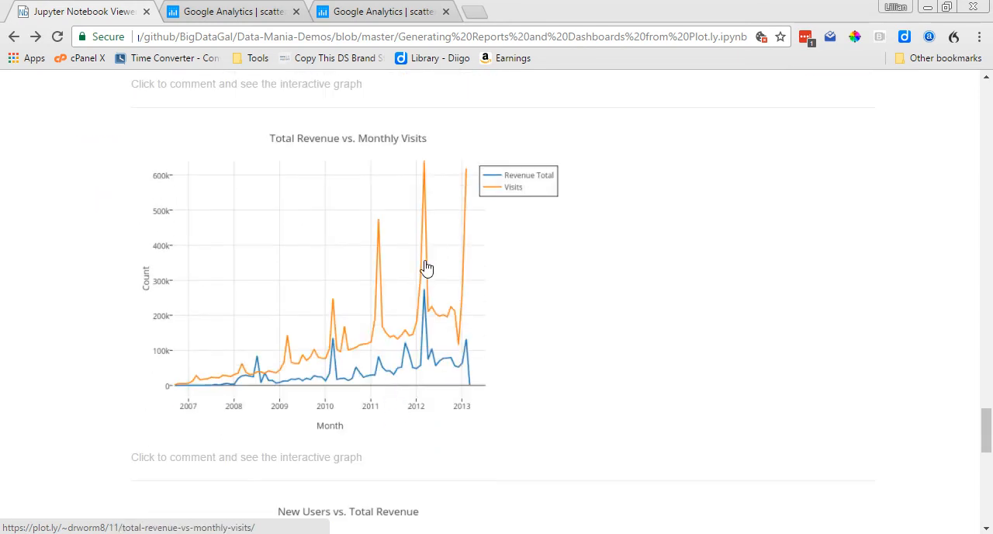
{"action": "scroll", "scroll_direction": "down", "scroll_amount": 3}
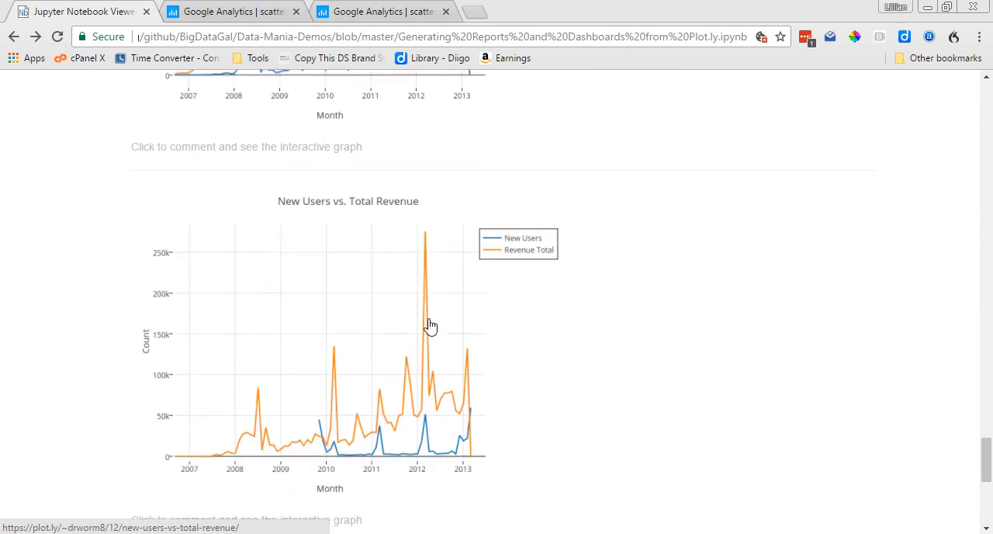
{"action": "scroll", "scroll_direction": "down", "scroll_amount": 3}
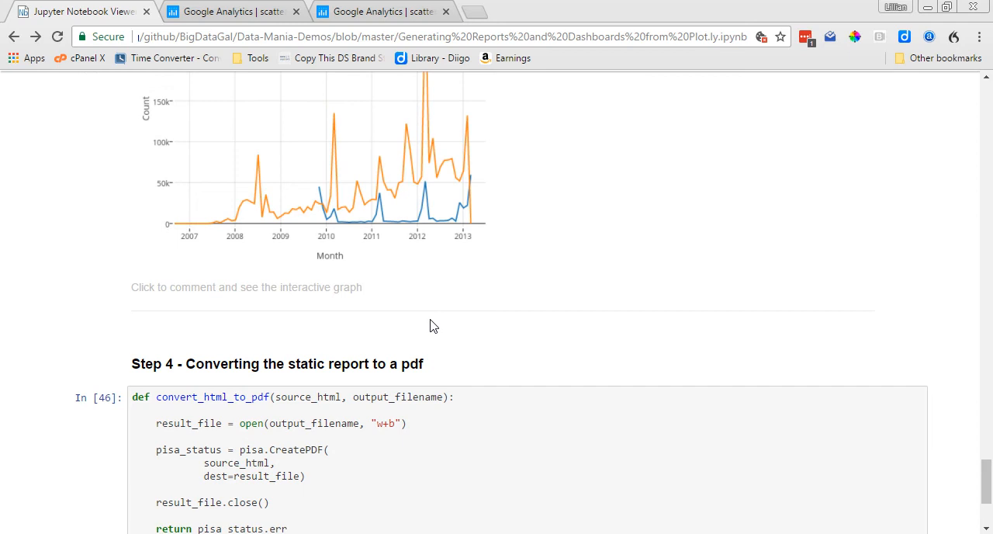
{"action": "scroll", "scroll_direction": "down", "scroll_amount": 3}
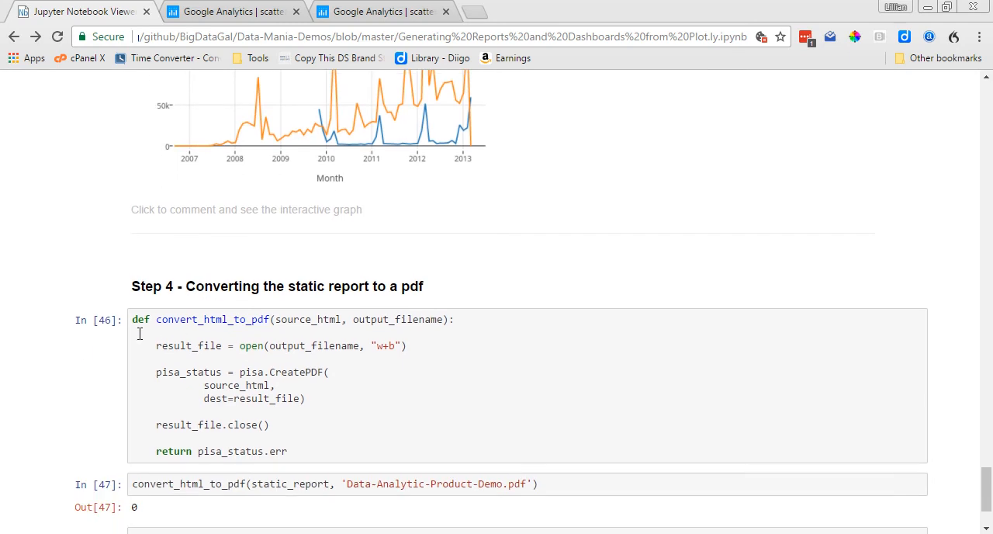
{"action": "mouse_move", "coordinate": [200, 366]}
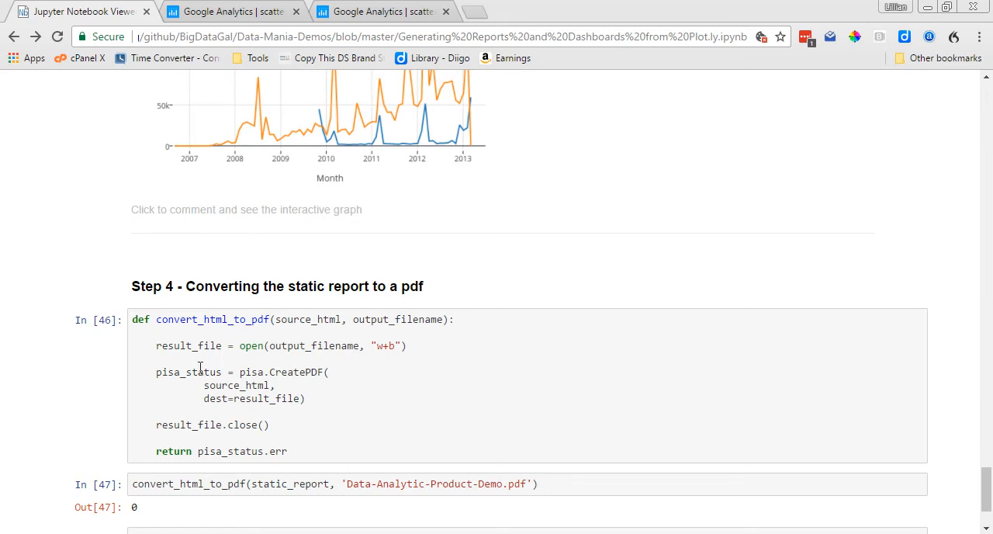
{"action": "mouse_move", "coordinate": [115, 323]}
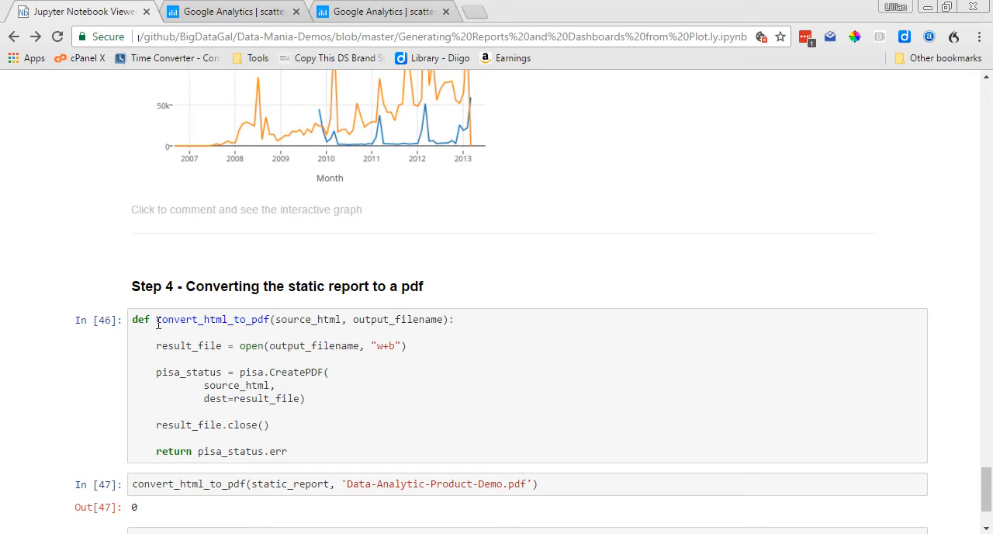
{"action": "mouse_move", "coordinate": [159, 322]}
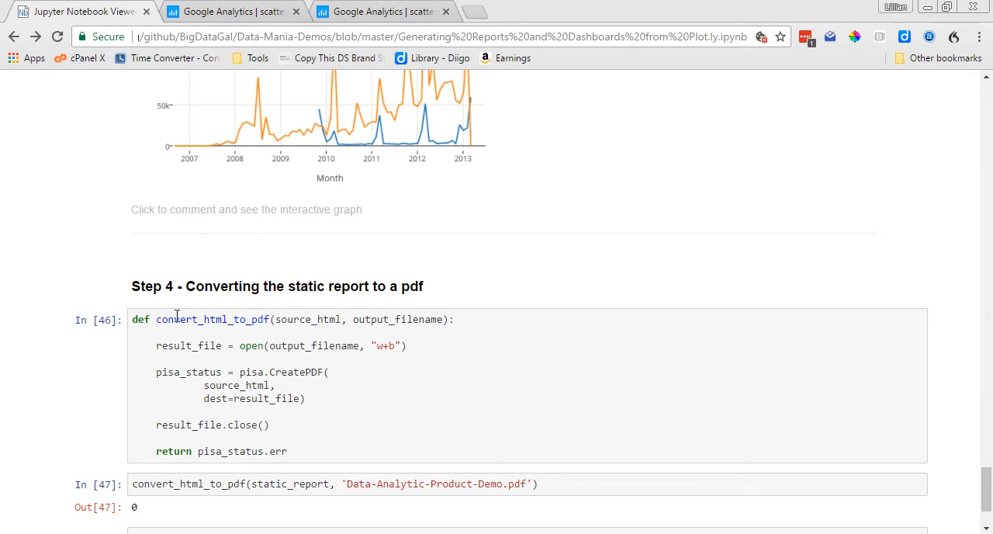
{"action": "mouse_move", "coordinate": [380, 366]}
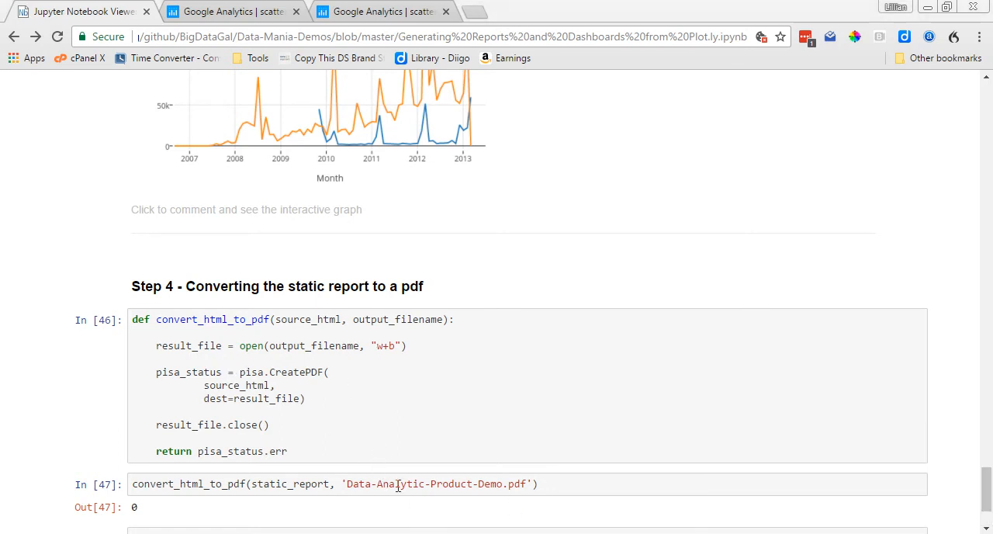
Scroll to the convert_html_to_pdf call producing 'Data-Analytic-Product-Demo.pdf' at the notebook's end
{"action": "scroll", "scroll_direction": "down", "scroll_amount": 3}
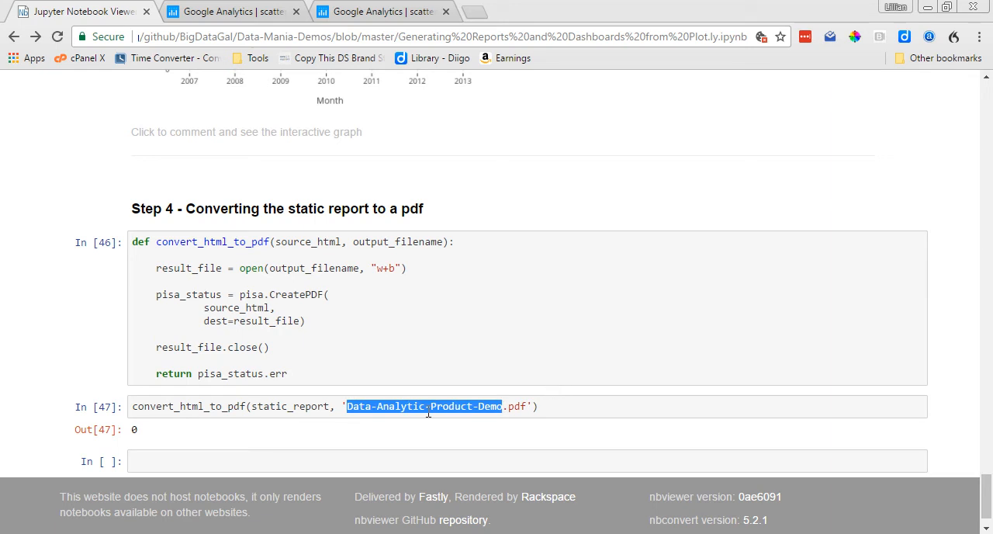
{"action": "mouse_move", "coordinate": [564, 410]}
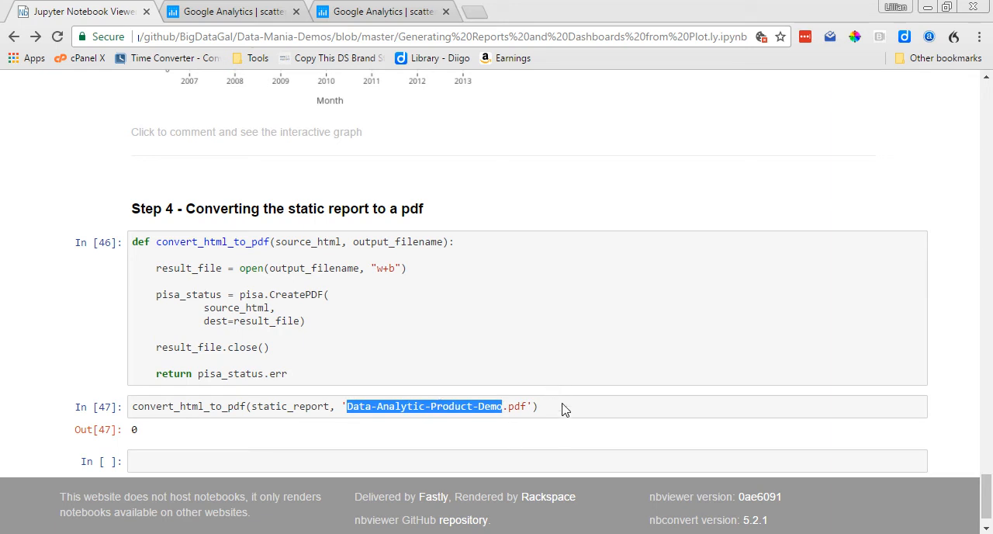
{"action": "left_click", "coordinate": [543, 407]}
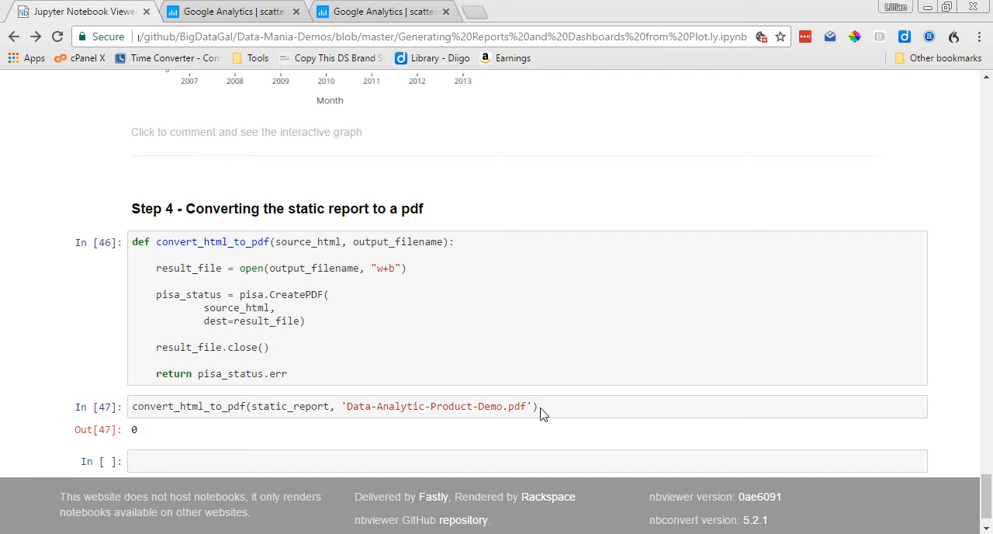
{"action": "mouse_move", "coordinate": [607, 423]}
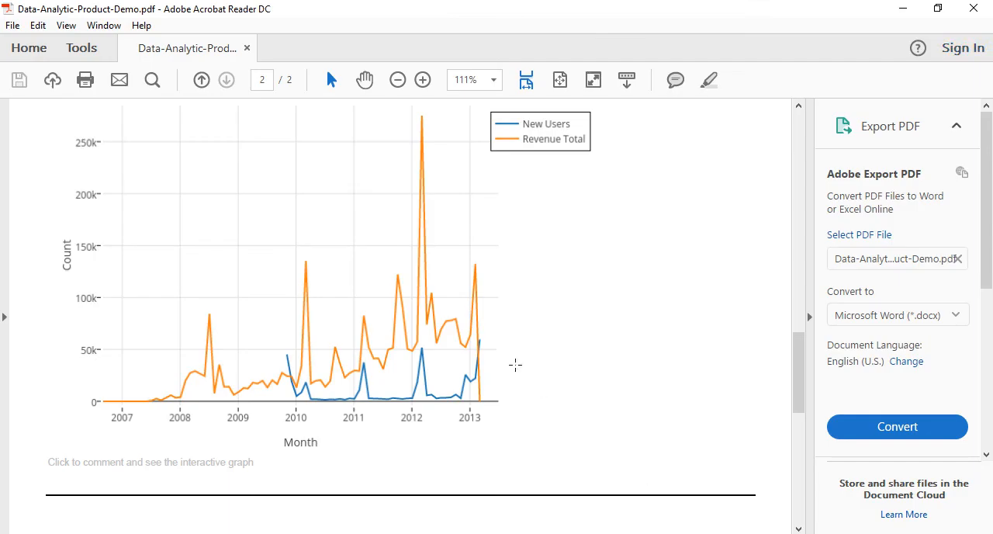
Open Data-Analytic-Product-Demo.pdf in Acrobat Reader, showing the Google Analytics chart on page 1 of 2
{"action": "left_click", "coordinate": [202, 79]}
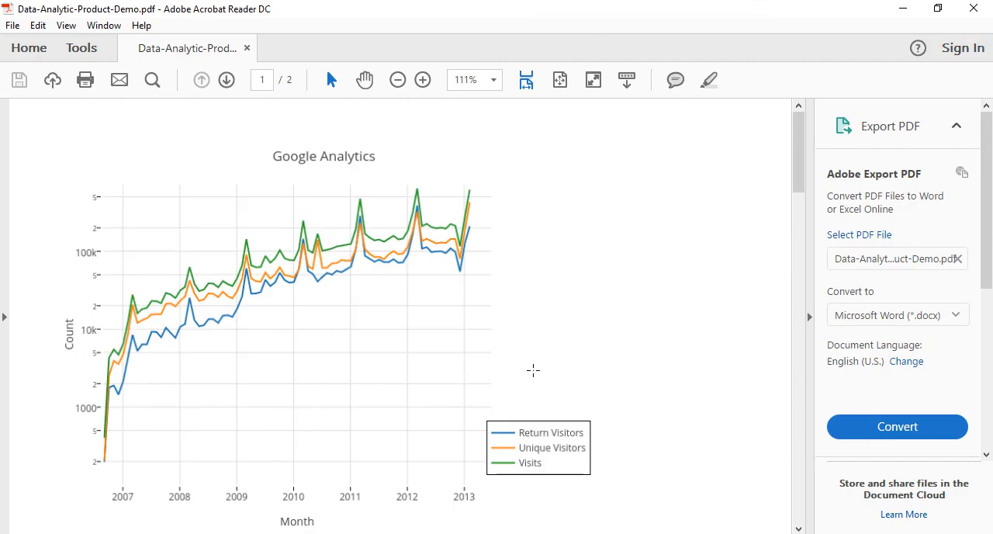
{"action": "mouse_move", "coordinate": [534, 342]}
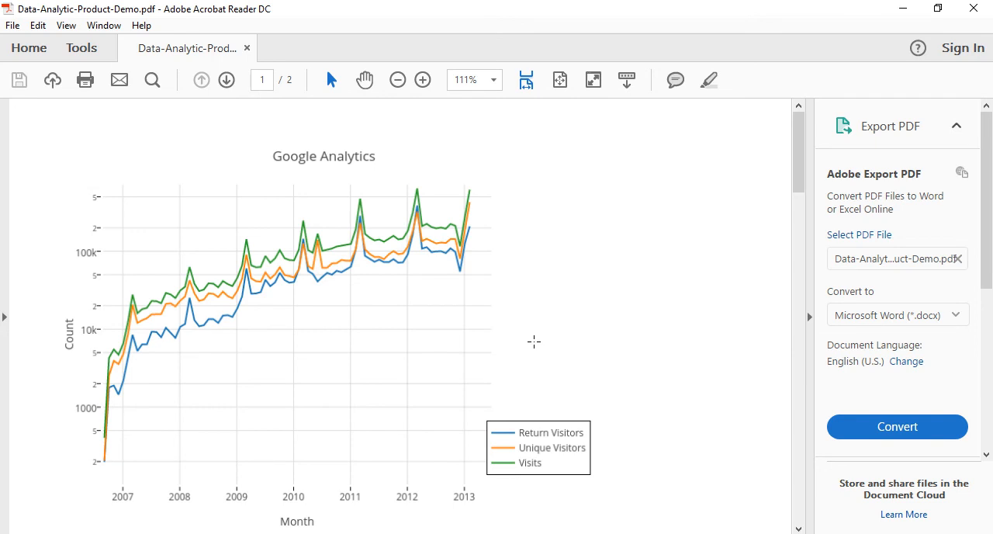
{"action": "mouse_move", "coordinate": [43, 263]}
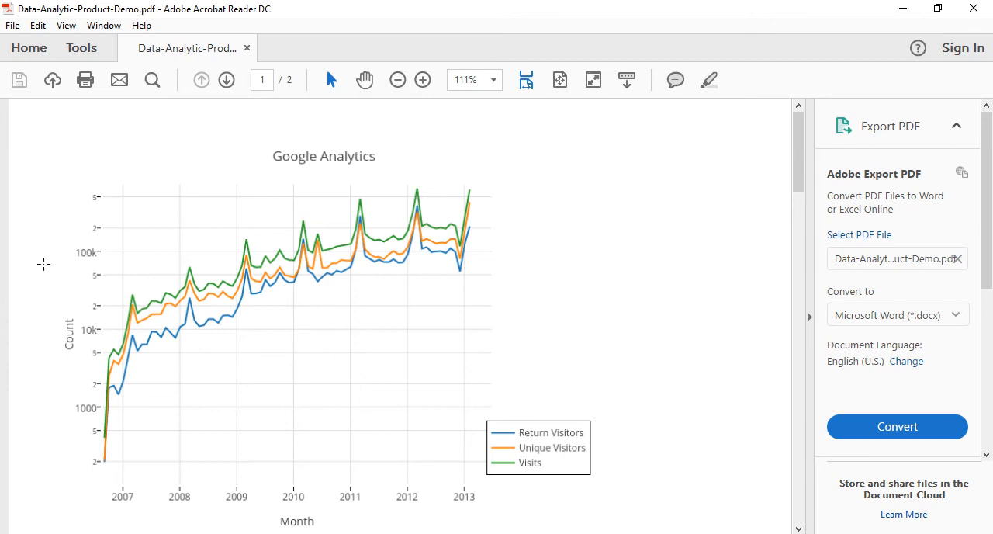
{"action": "mouse_move", "coordinate": [291, 280]}
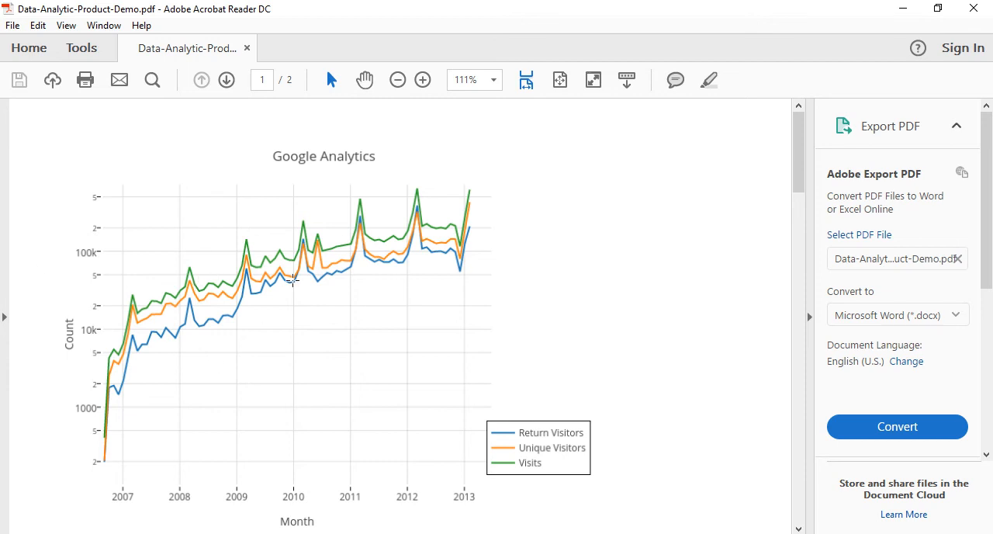
{"action": "mouse_move", "coordinate": [340, 256]}
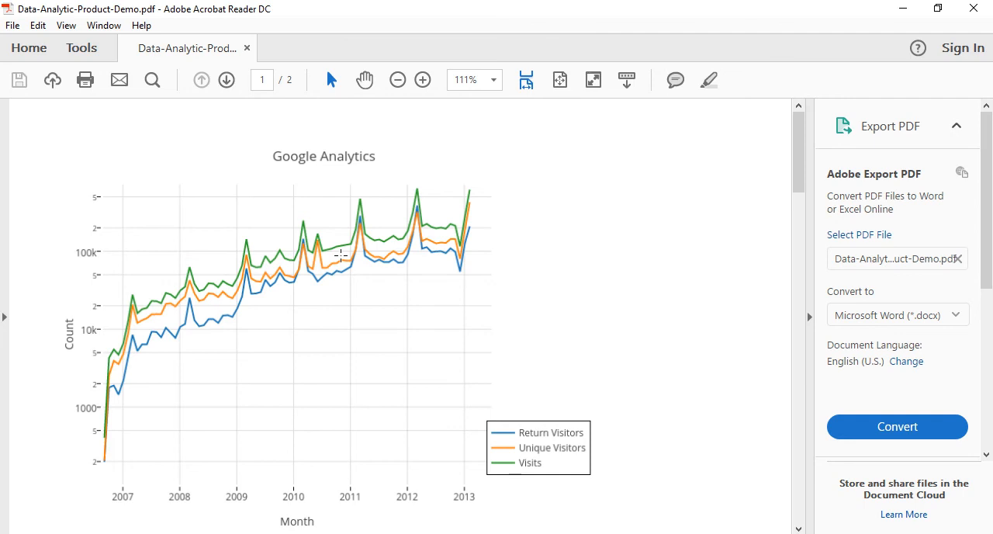
{"action": "mouse_move", "coordinate": [673, 369]}
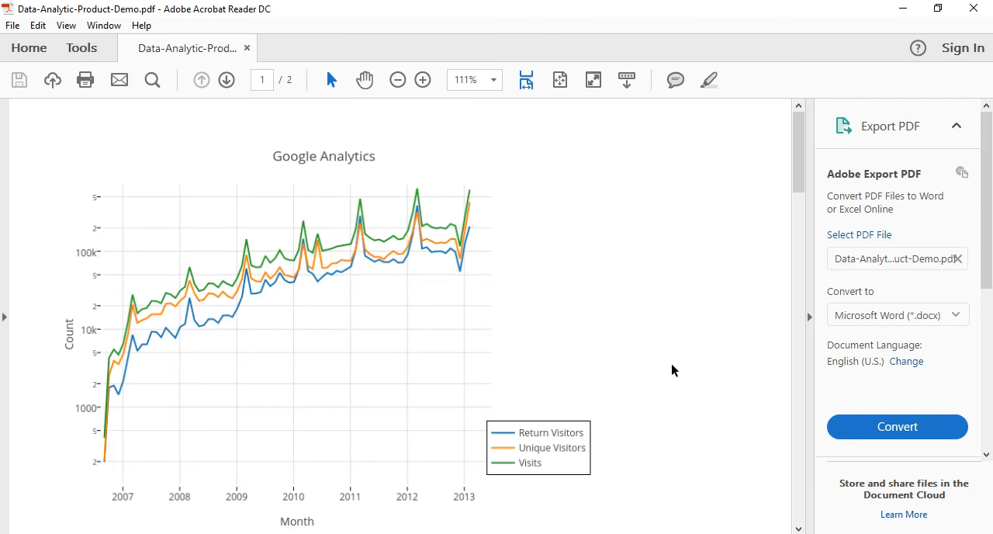
Scroll to page 2 with the New Users vs. Total Revenue chart and its interactive-graph link
{"action": "scroll", "scroll_direction": "down", "scroll_amount": 3}
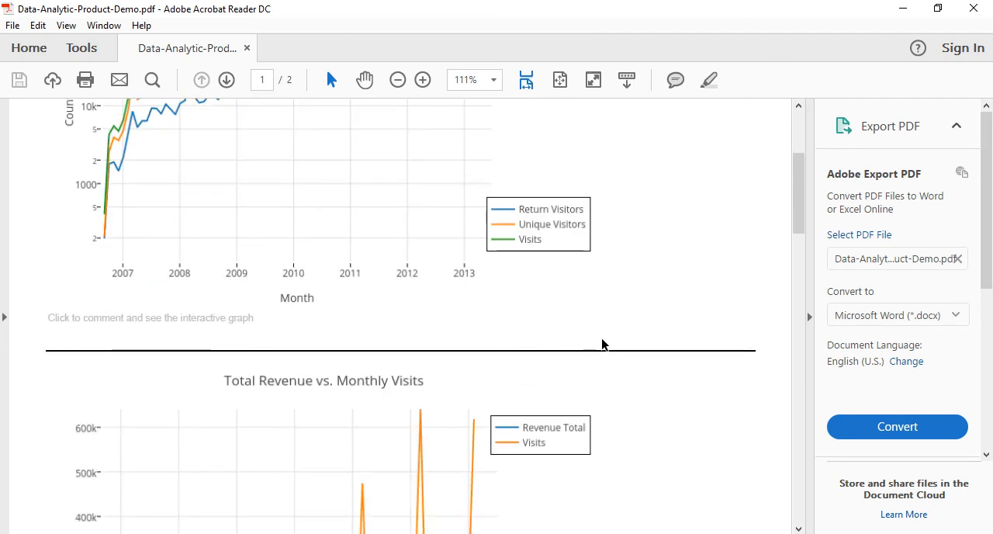
{"action": "scroll", "scroll_direction": "down", "scroll_amount": 3}
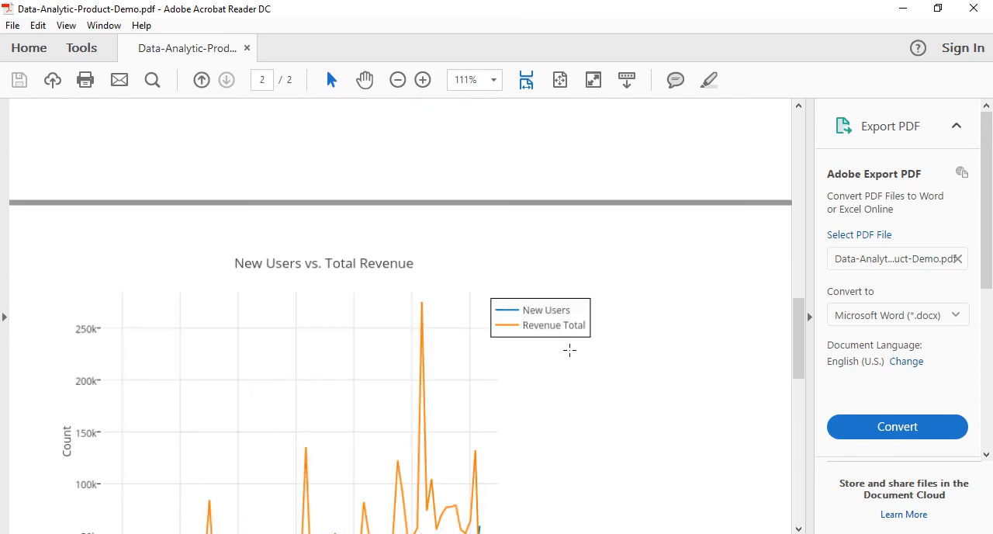
{"action": "scroll", "scroll_direction": "down", "scroll_amount": 3}
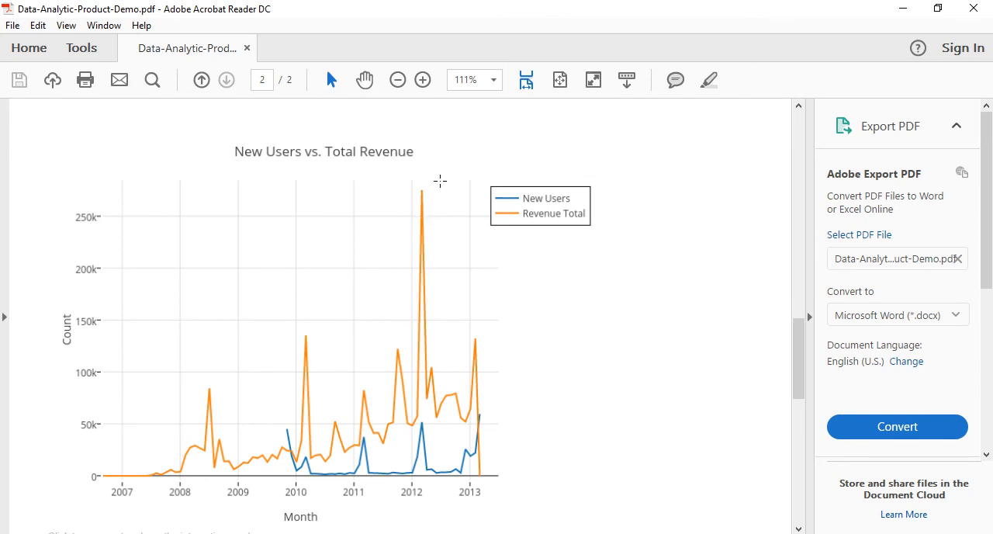
{"action": "mouse_move", "coordinate": [434, 177]}
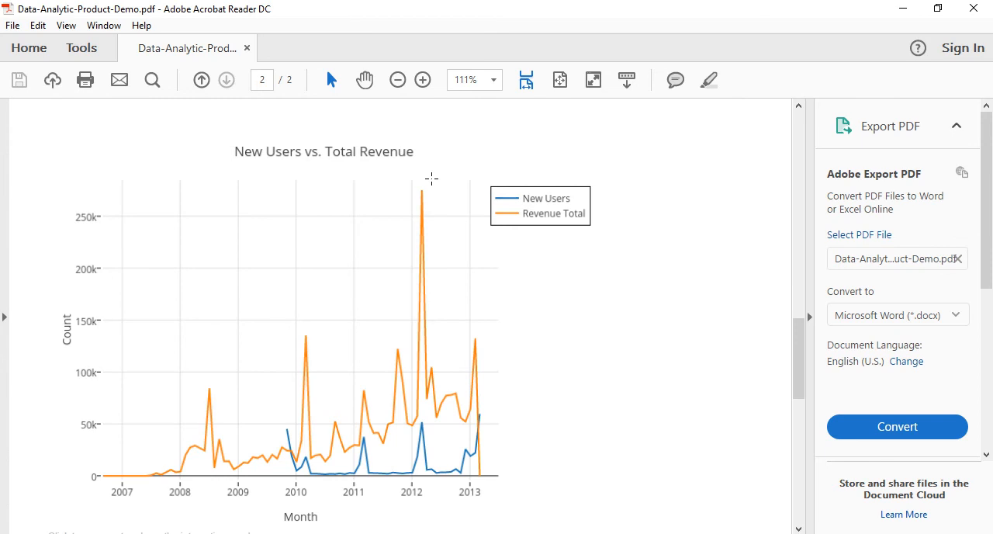
{"action": "mouse_move", "coordinate": [410, 193]}
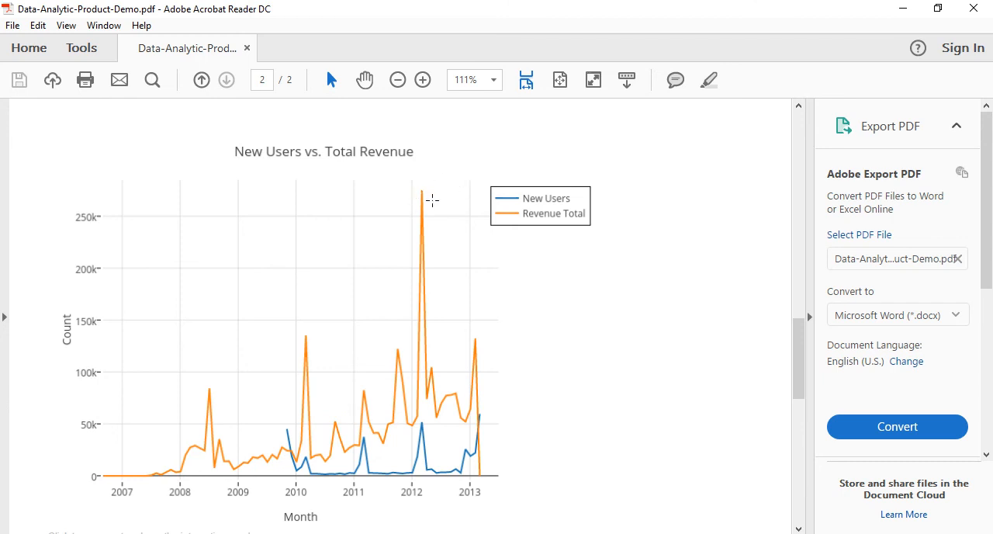
{"action": "mouse_move", "coordinate": [449, 200]}
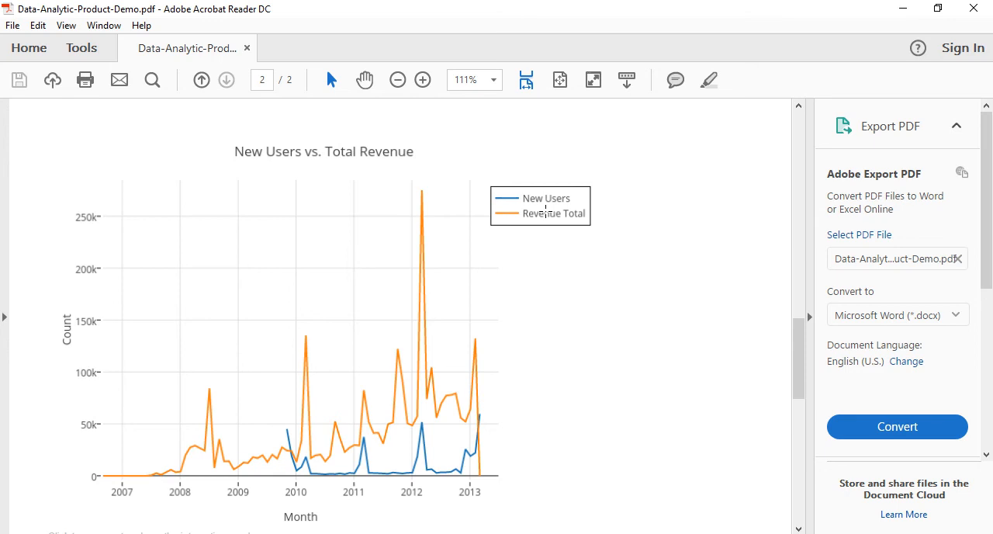
{"action": "mouse_move", "coordinate": [403, 205]}
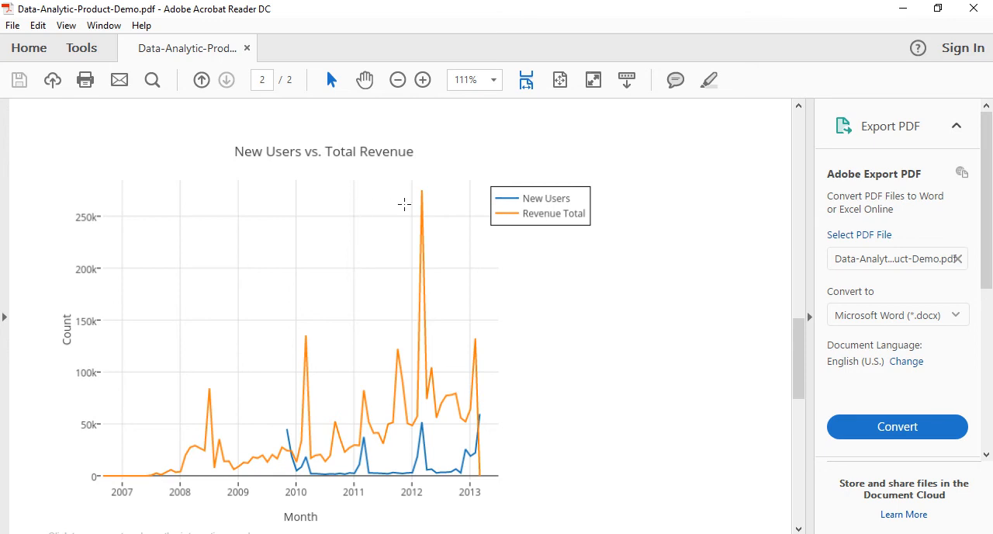
{"action": "mouse_move", "coordinate": [431, 209]}
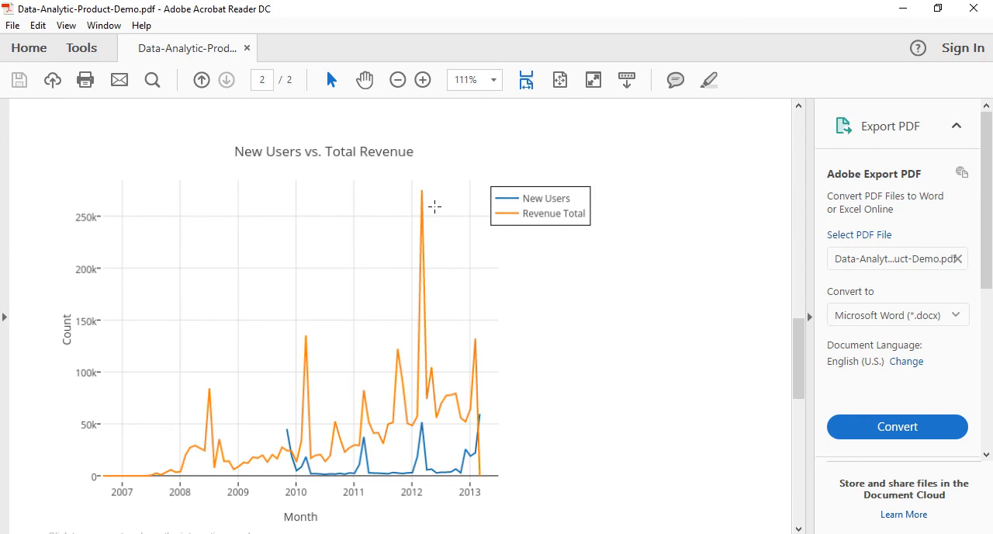
{"action": "mouse_move", "coordinate": [431, 220]}
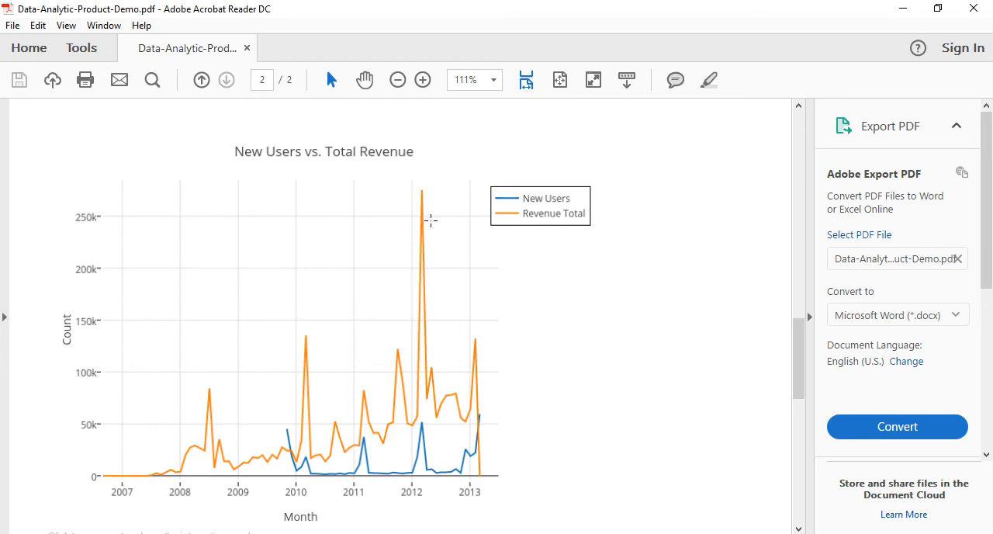
{"action": "mouse_move", "coordinate": [424, 189]}
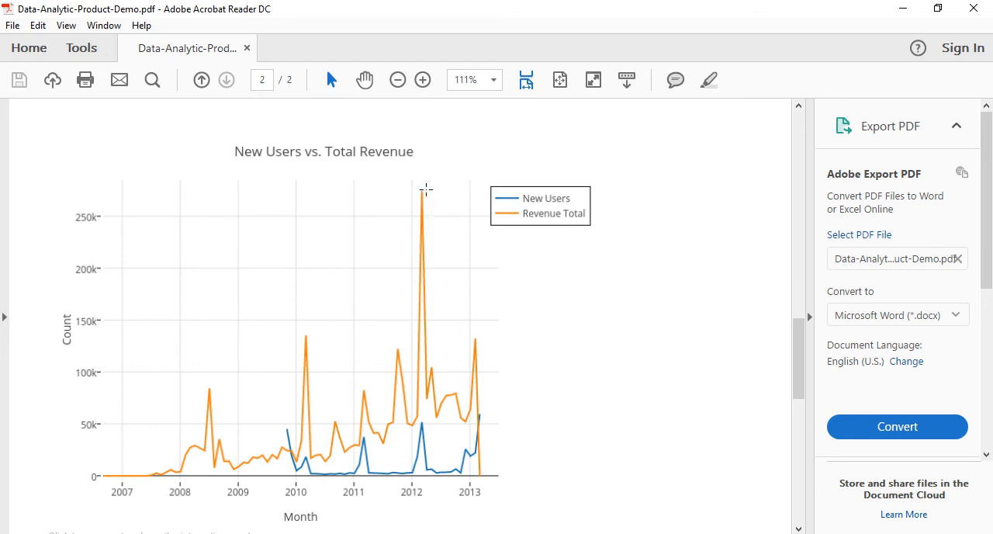
{"action": "mouse_move", "coordinate": [409, 171]}
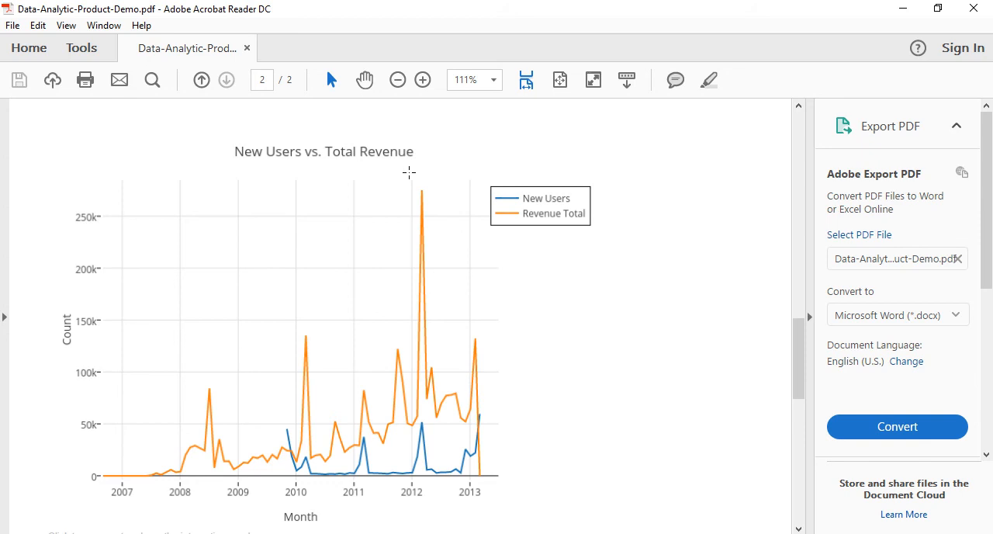
{"action": "scroll", "scroll_direction": "down", "scroll_amount": 3}
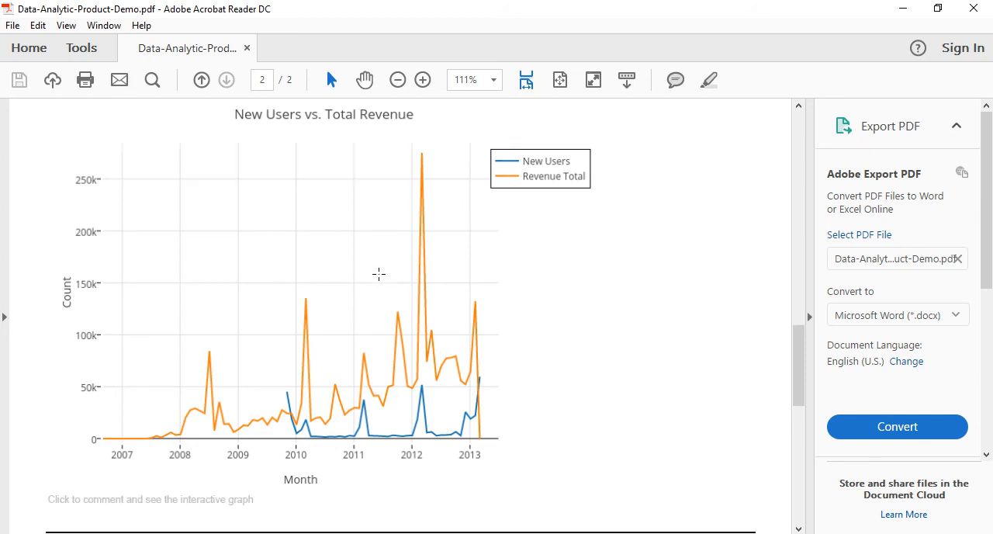
{"action": "mouse_move", "coordinate": [214, 499]}
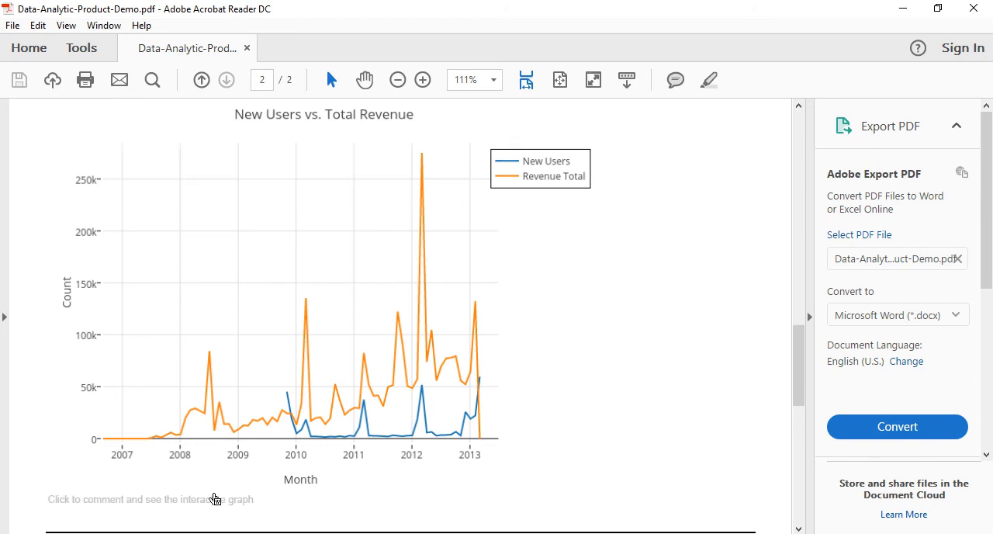
{"action": "mouse_move", "coordinate": [214, 499]}
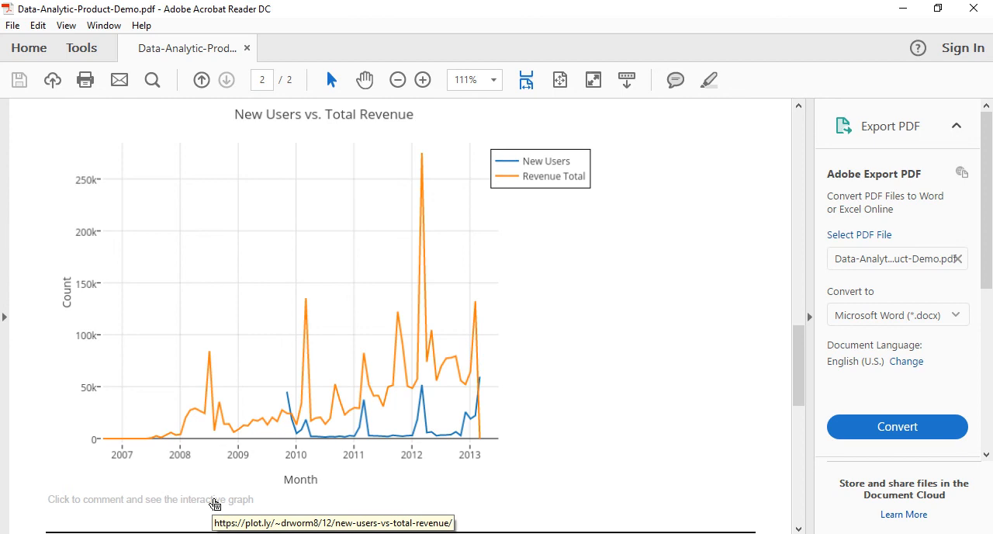
Follow the PDF's link to the interactive New Users vs. Total Revenue graph on Plotly and inspect it
{"action": "left_click", "coordinate": [214, 503]}
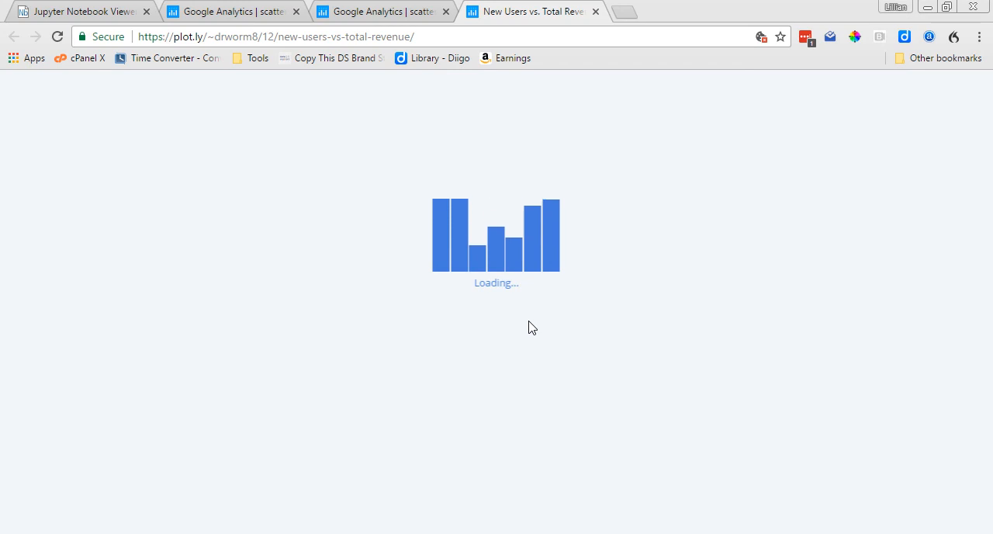
{"action": "mouse_move", "coordinate": [510, 329]}
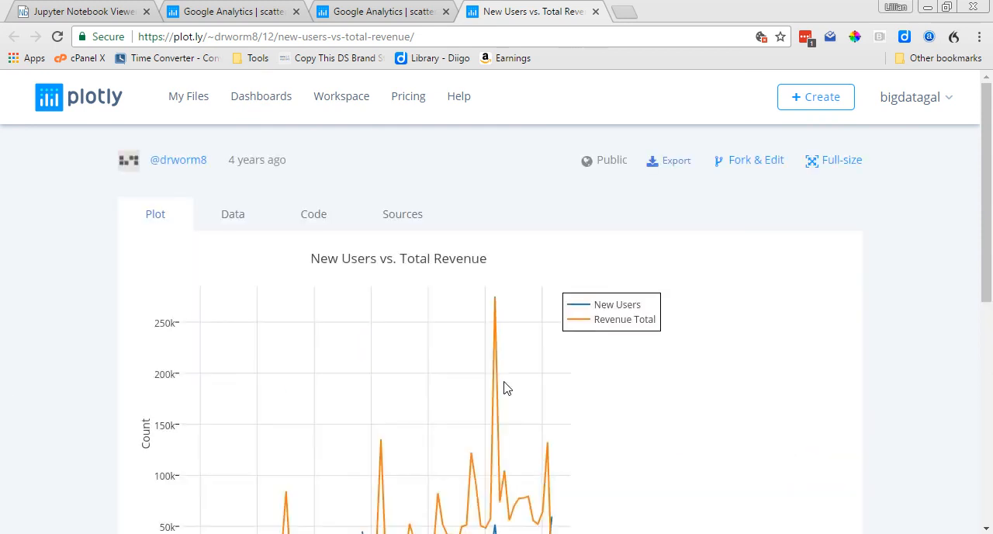
{"action": "scroll", "scroll_direction": "down", "scroll_amount": 3}
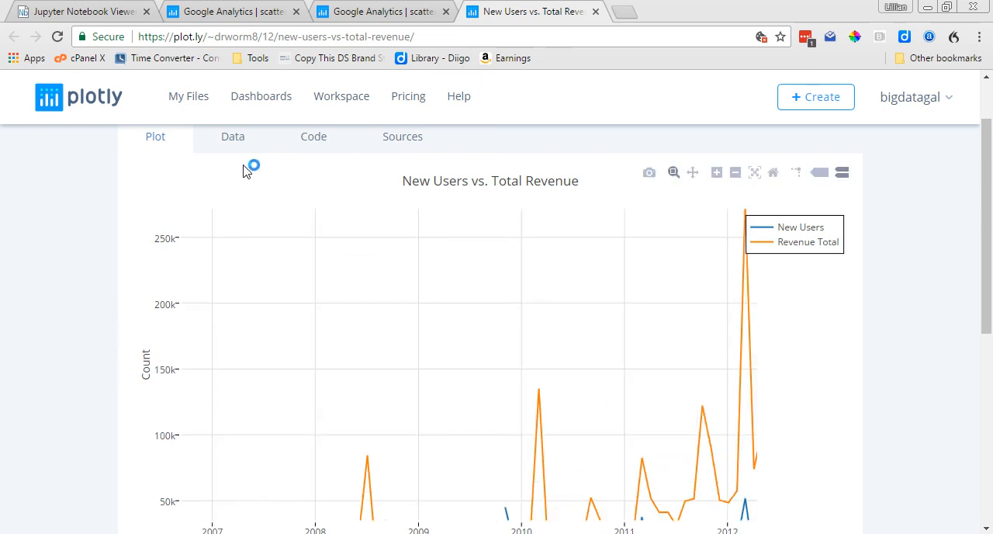
{"action": "mouse_move", "coordinate": [869, 344]}
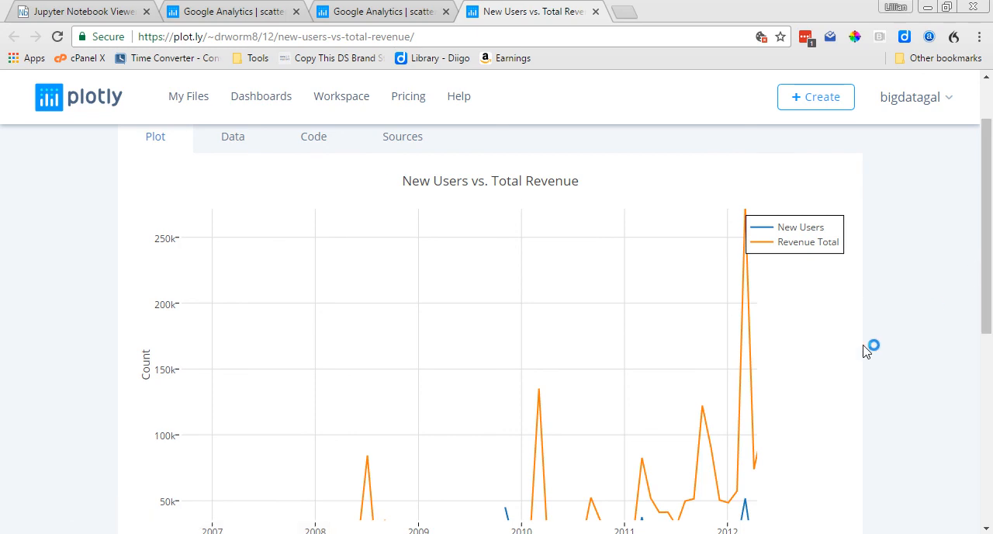
{"action": "scroll", "scroll_direction": "down", "scroll_amount": 3}
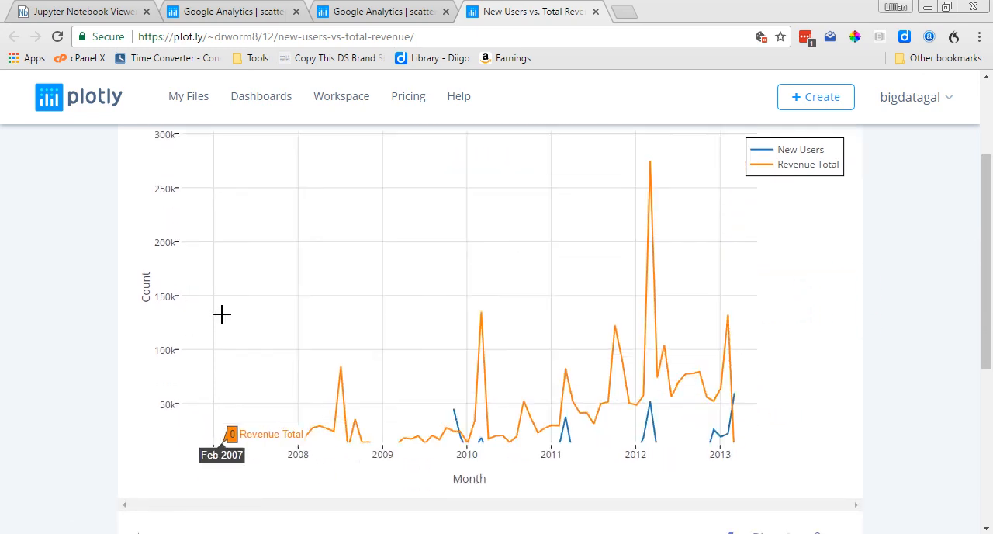
{"action": "mouse_move", "coordinate": [937, 355]}
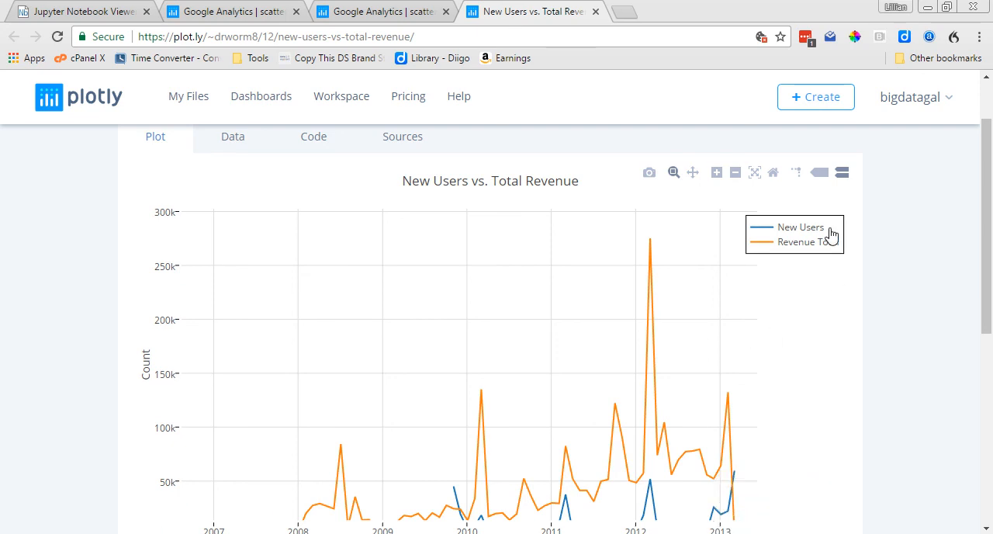
{"action": "mouse_move", "coordinate": [168, 350]}
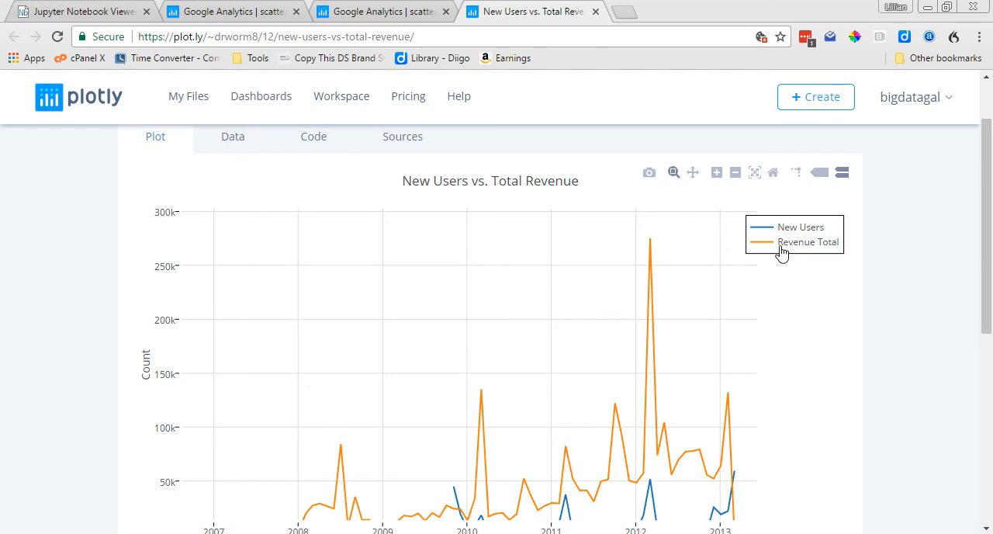
{"action": "mouse_move", "coordinate": [822, 241]}
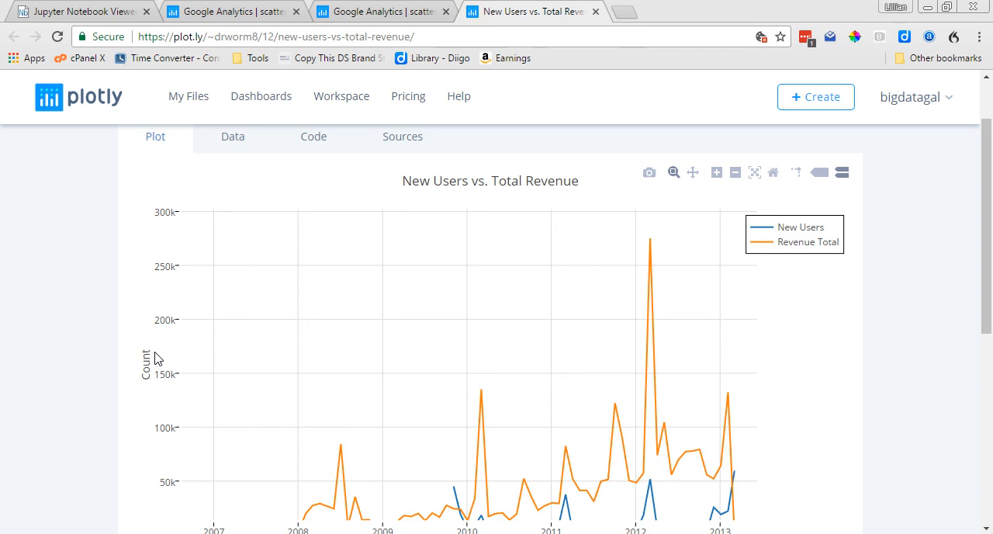
{"action": "mouse_move", "coordinate": [357, 189]}
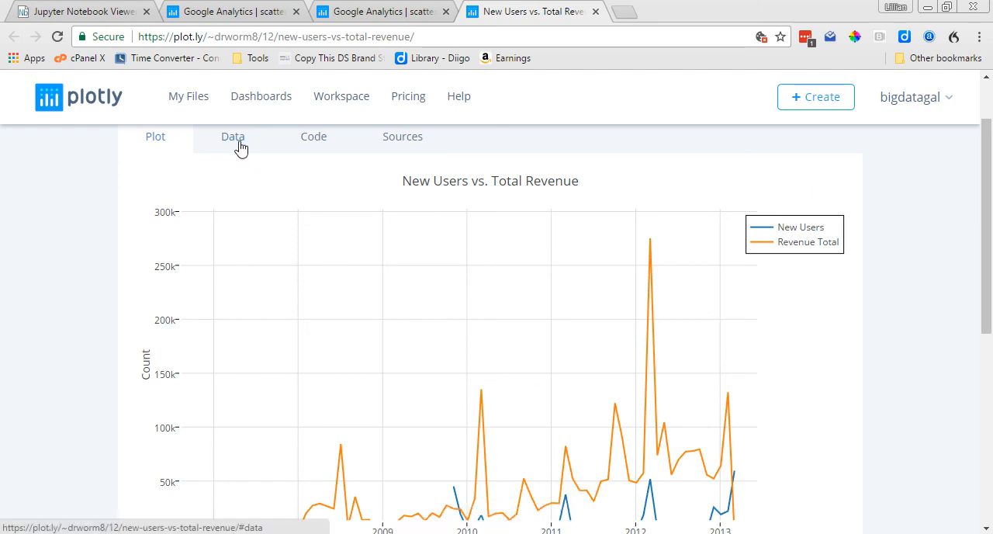
{"action": "mouse_move", "coordinate": [247, 146]}
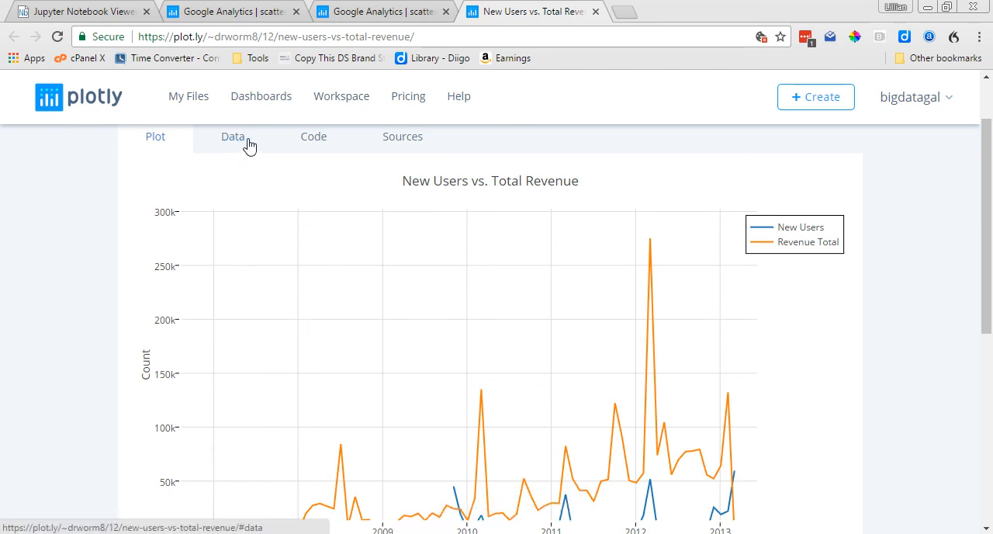
View the Data table of monthly dates and New Users values, e.g. 51772 for 2012-03
{"action": "left_click", "coordinate": [233, 137]}
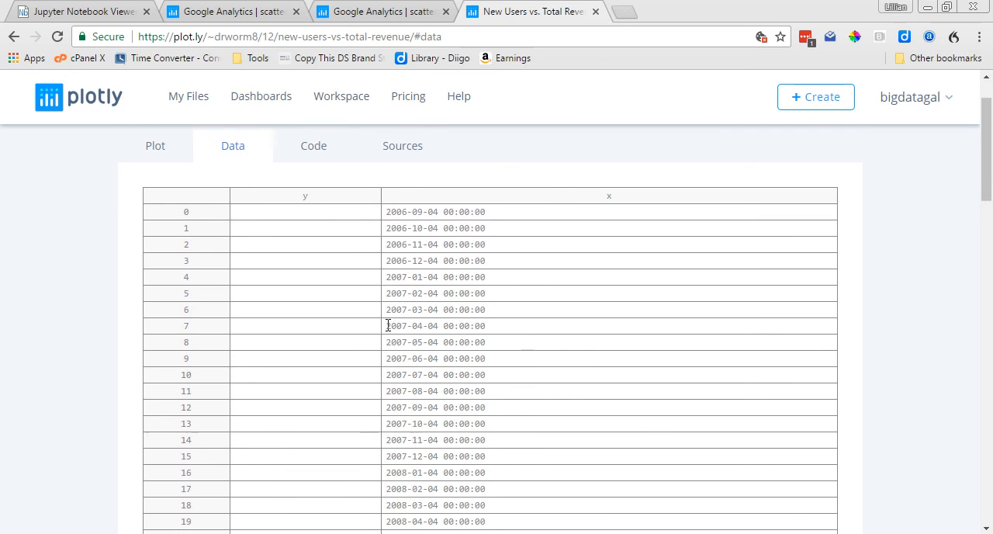
{"action": "scroll", "scroll_direction": "down", "scroll_amount": 3}
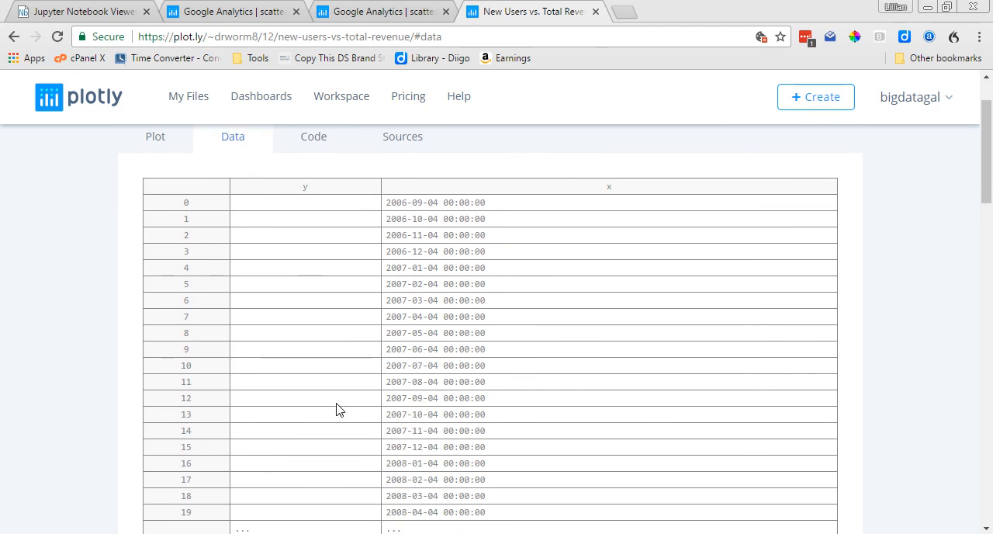
{"action": "scroll", "scroll_direction": "down", "scroll_amount": 3}
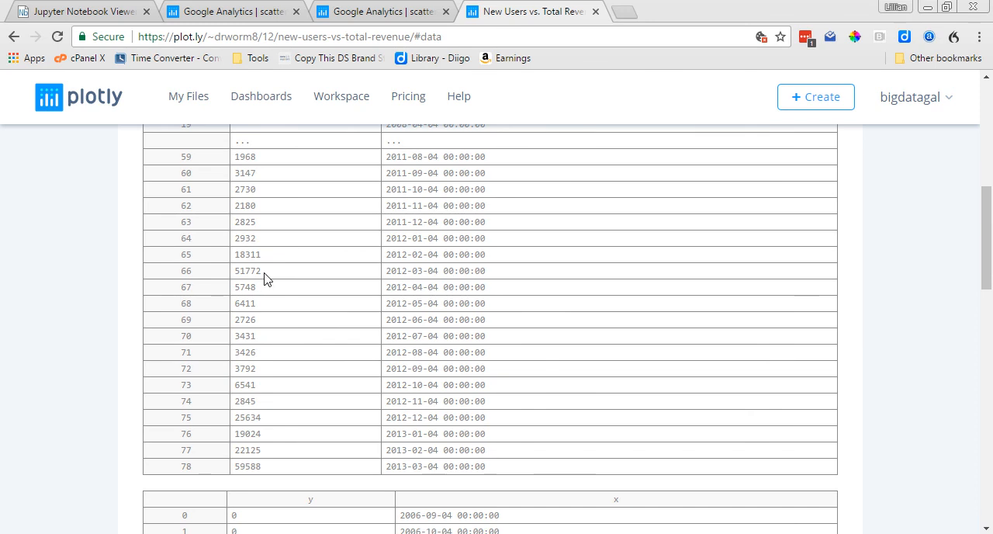
{"action": "mouse_move", "coordinate": [292, 270]}
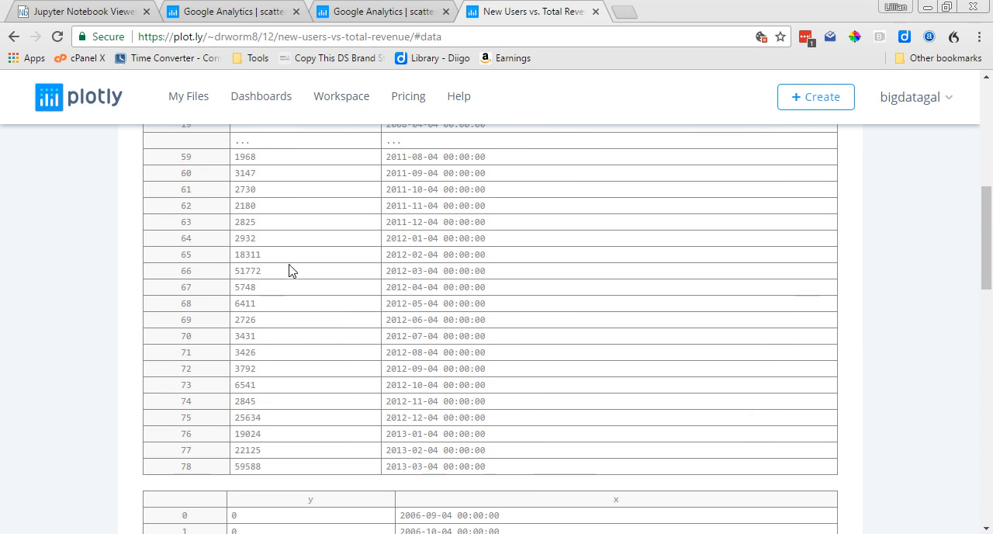
{"action": "mouse_move", "coordinate": [285, 295]}
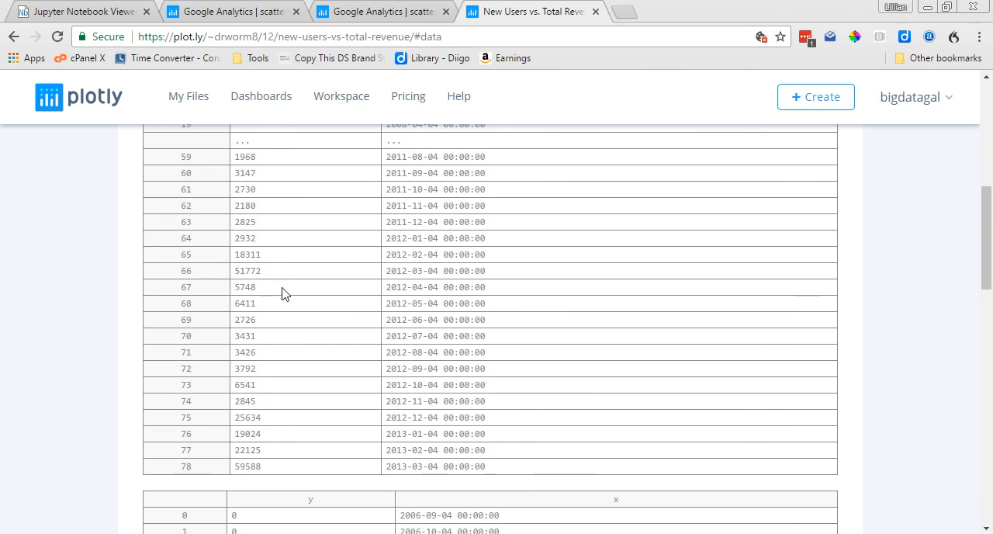